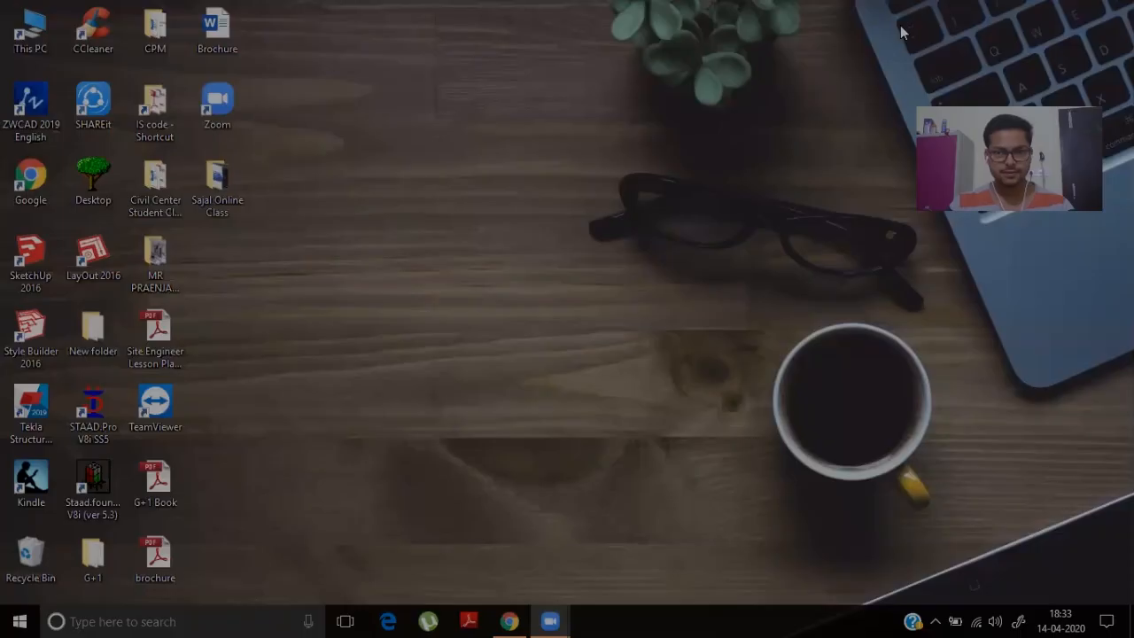
Step: Open Chrome from the taskbar on the download.tekla.com front page
click(508, 621)
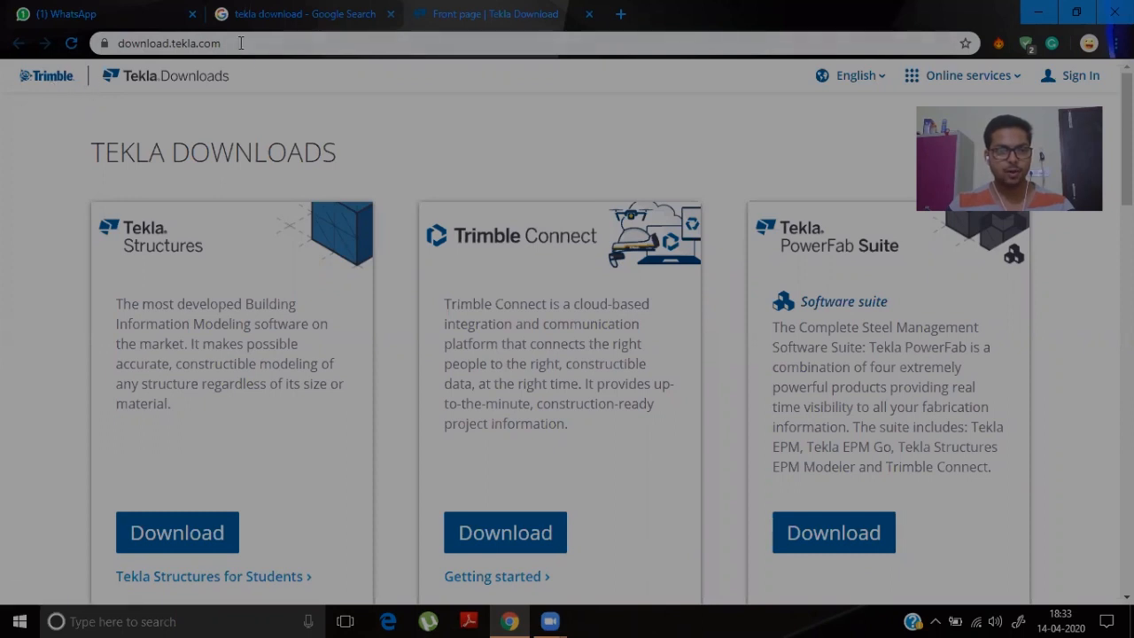
mouse_move(159, 58)
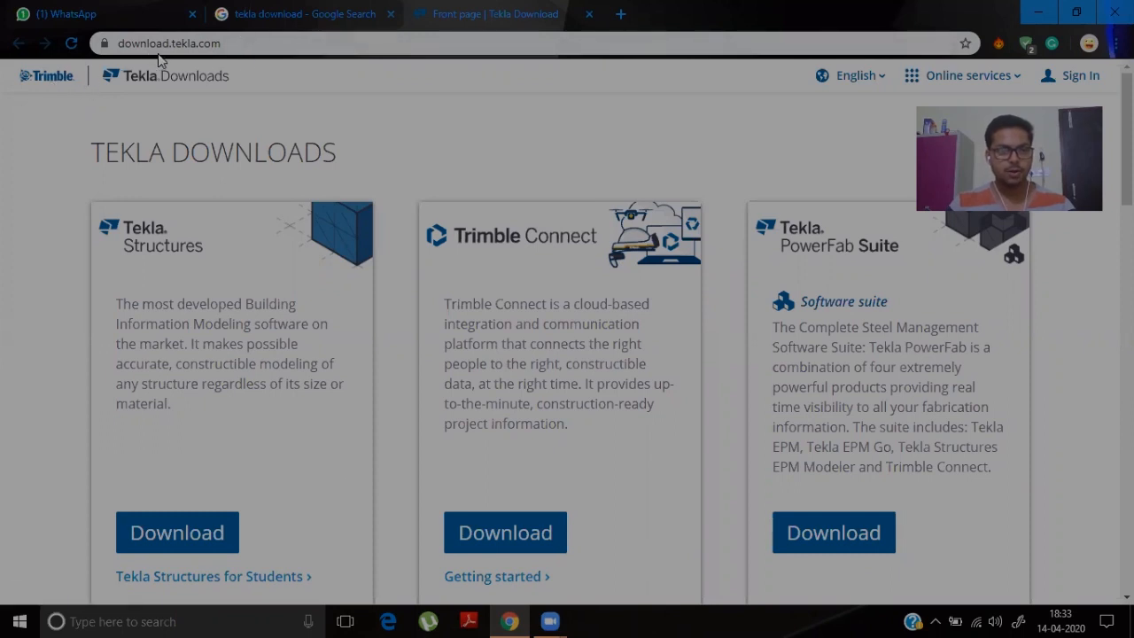
mouse_move(246, 73)
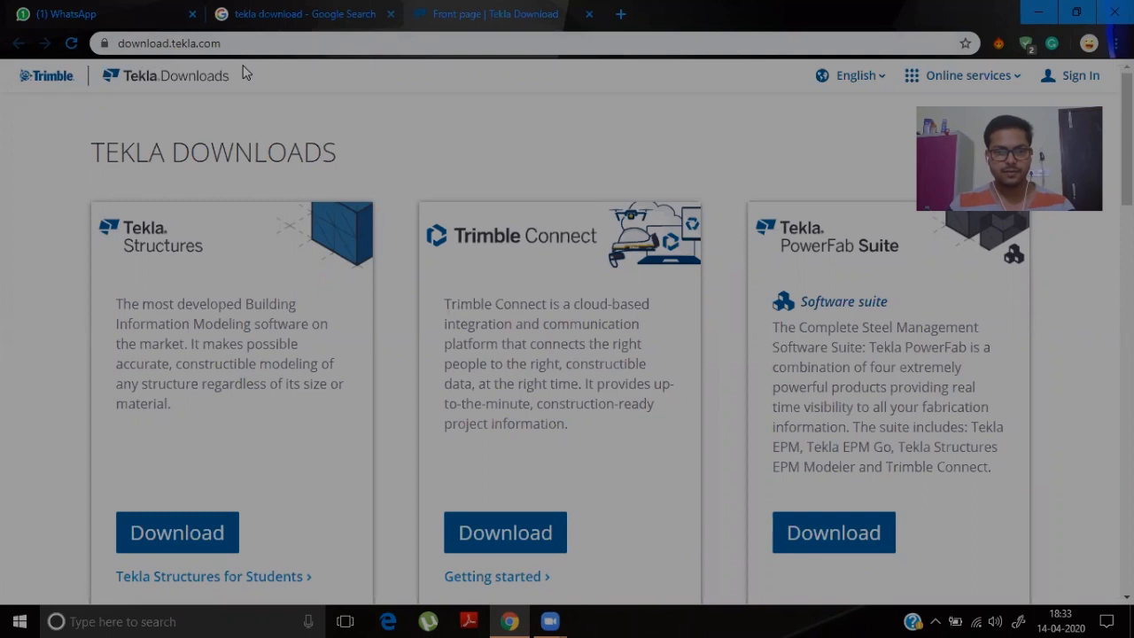
mouse_move(447, 142)
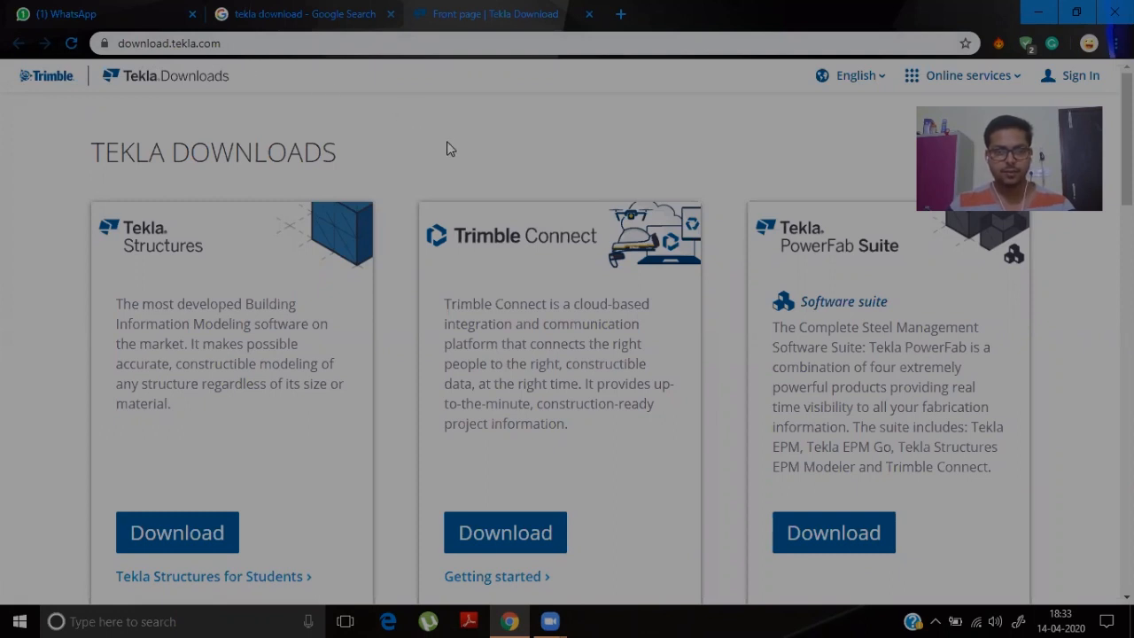
Step: Scroll down to the Tekla Tedds, Structural Designer and Structural Design Suite listings
scroll(down, 3)
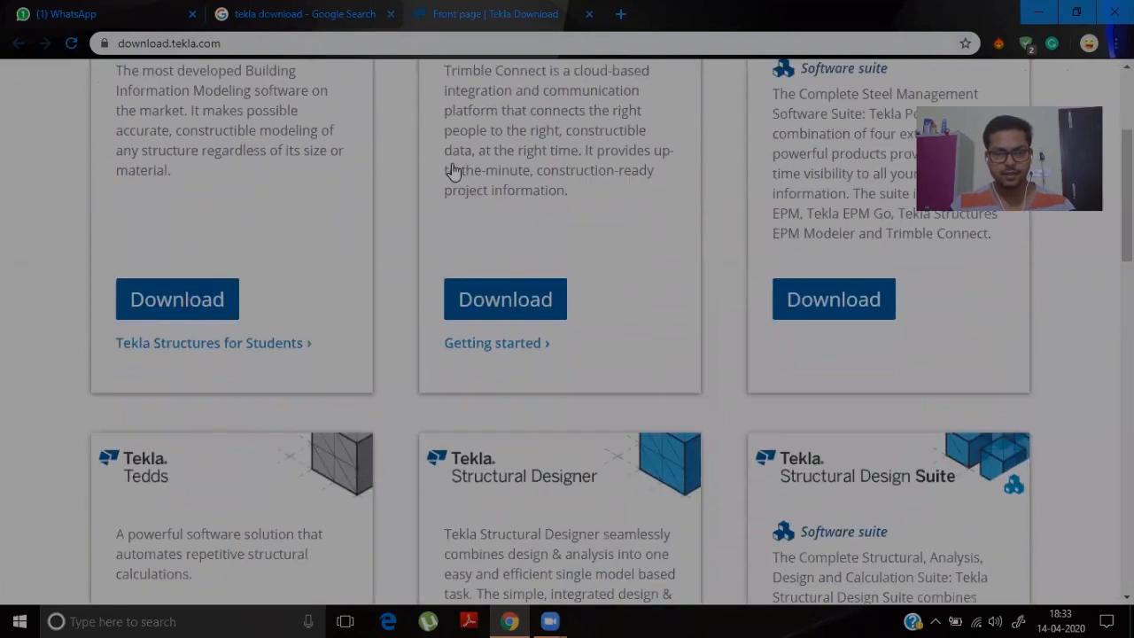
scroll(down, 3)
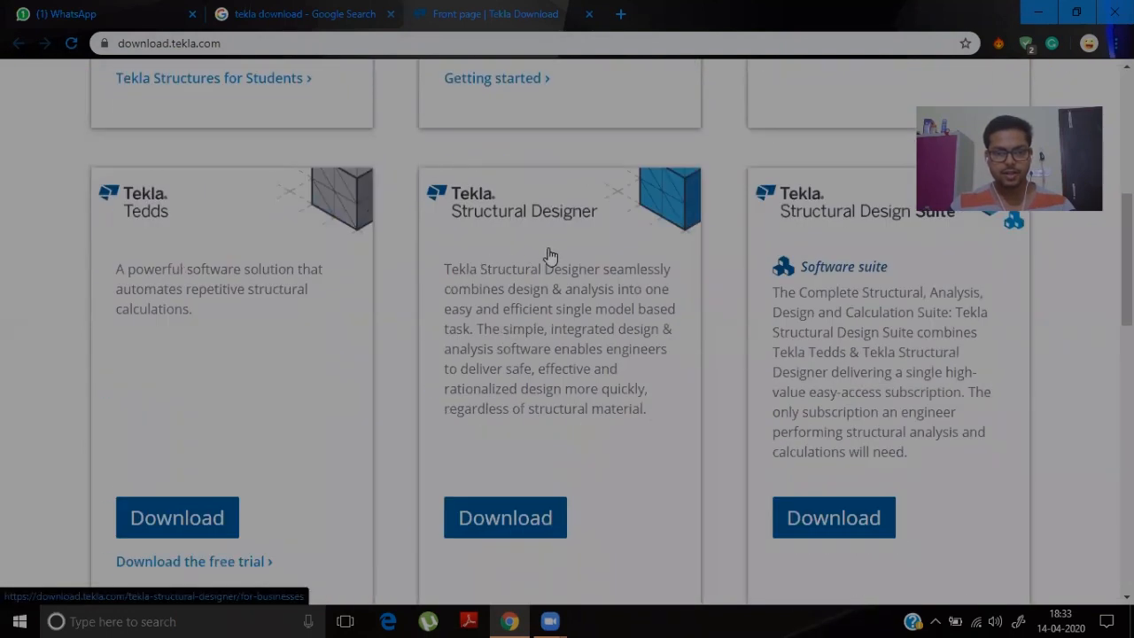
scroll(down, 3)
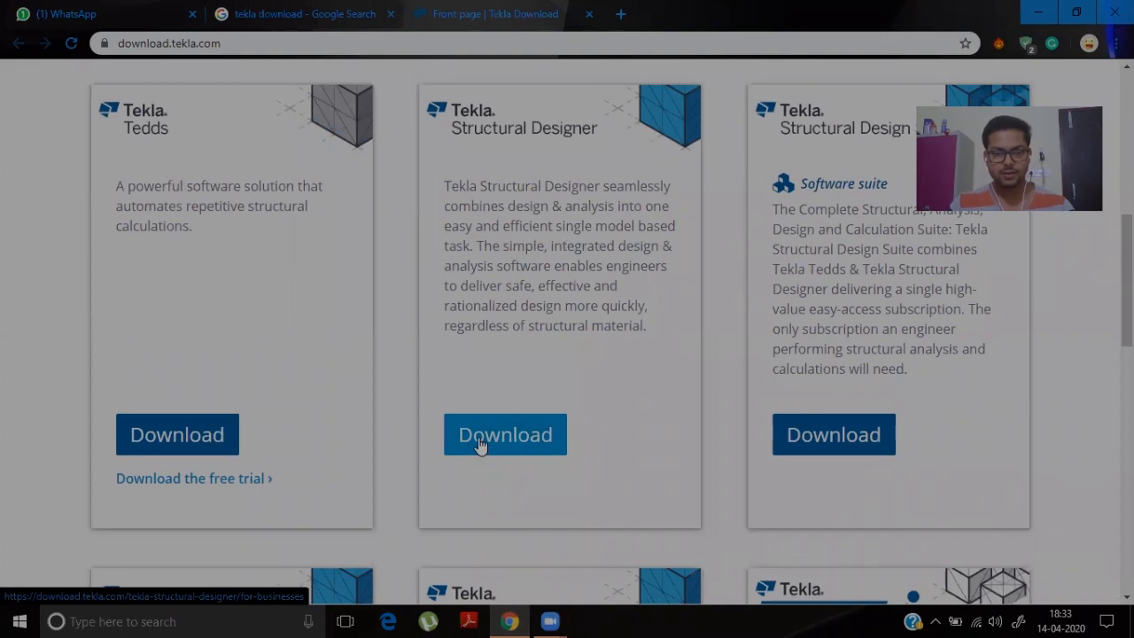
Step: Open the Structural Designer business download page and request sign-in for version 2020
click(505, 434)
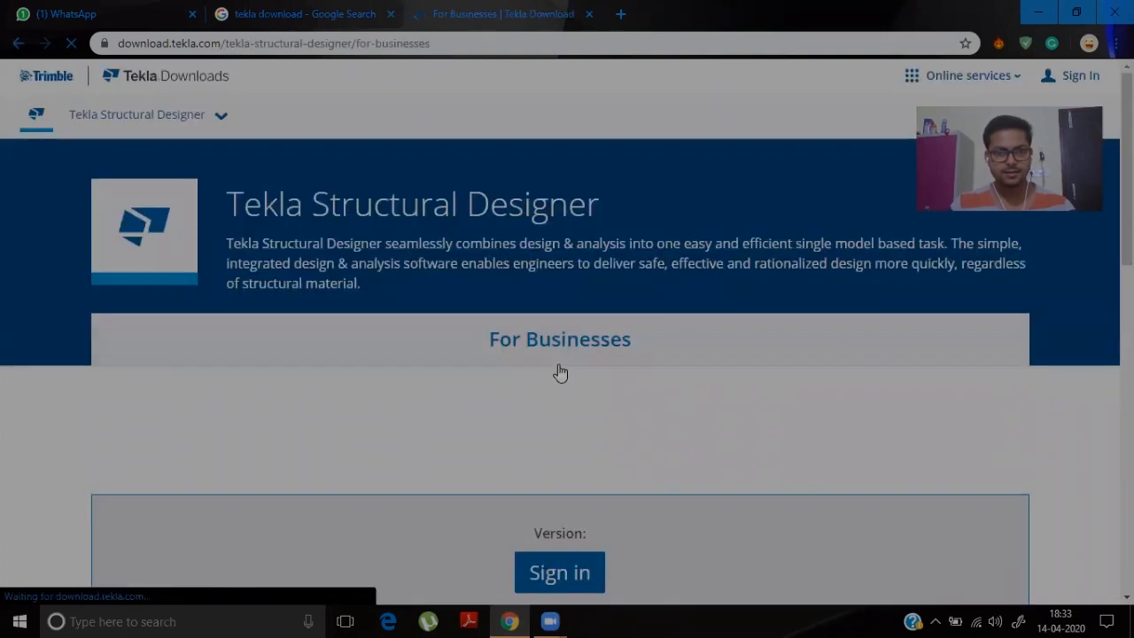
scroll(down, 3)
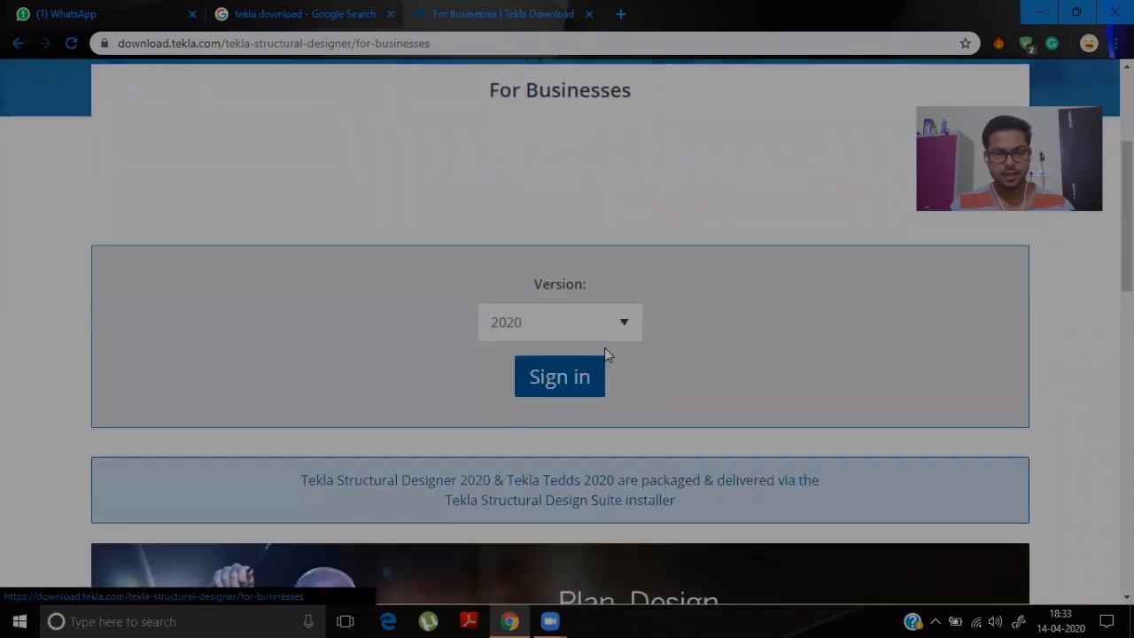
mouse_move(660, 297)
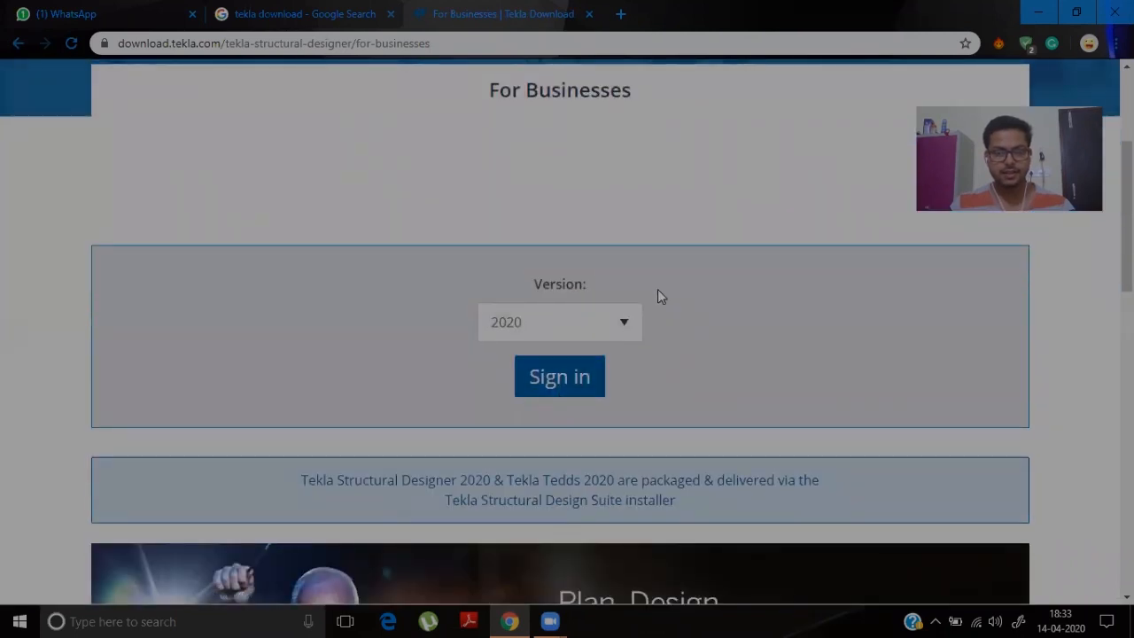
mouse_move(581, 377)
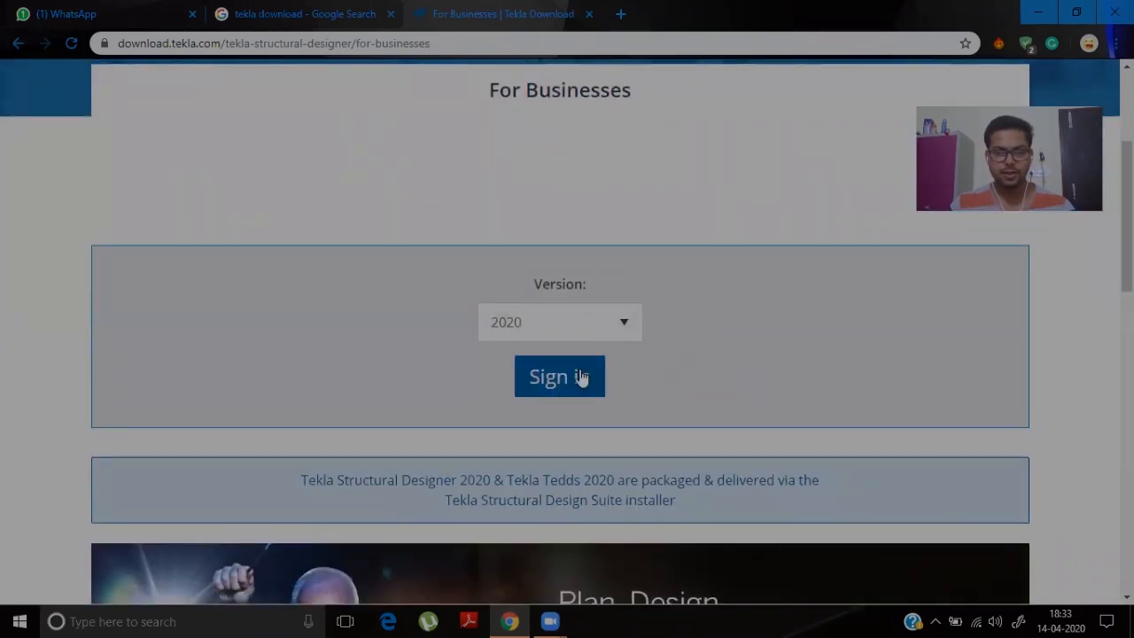
click(559, 375)
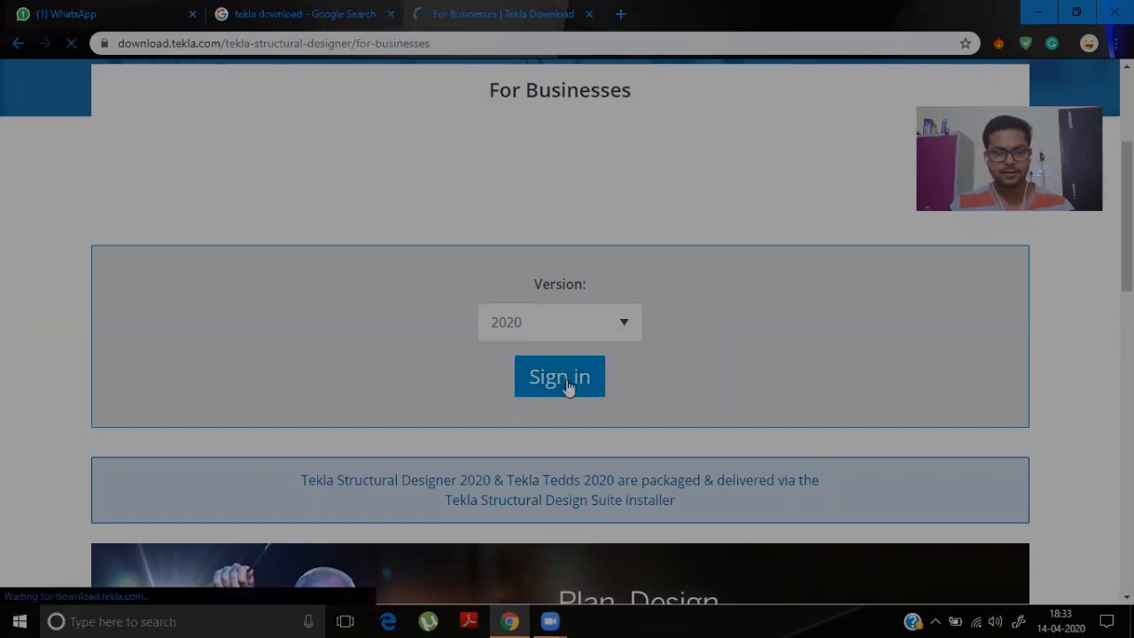
click(559, 376)
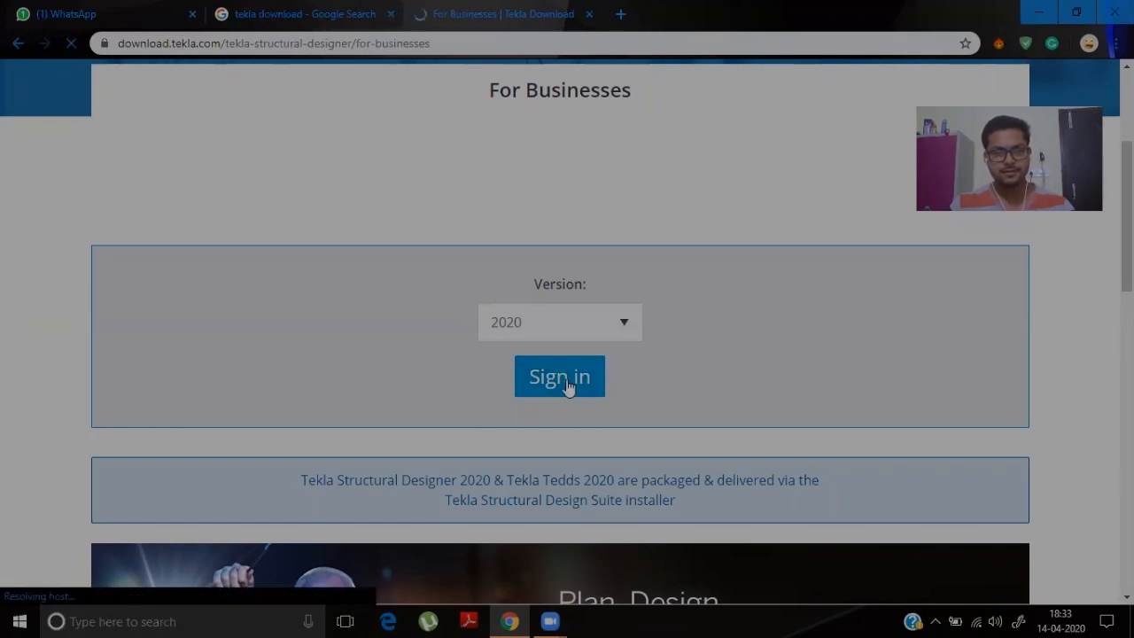
Step: Wait for the Trimble Identity login page for Tekla Online Services to load
click(559, 375)
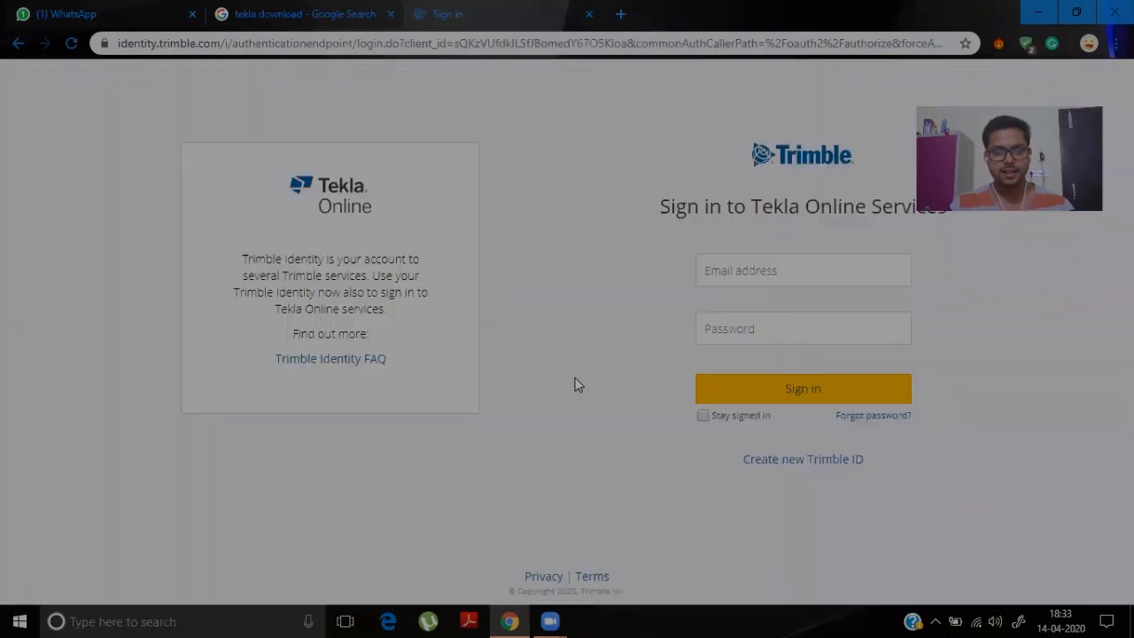
mouse_move(767, 498)
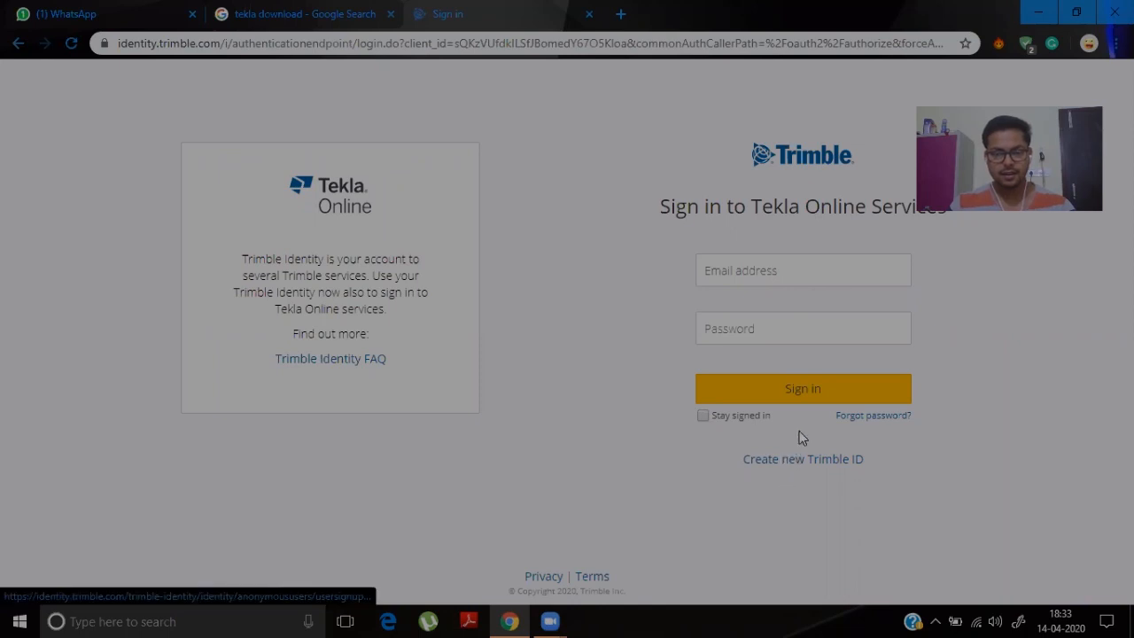
mouse_move(815, 410)
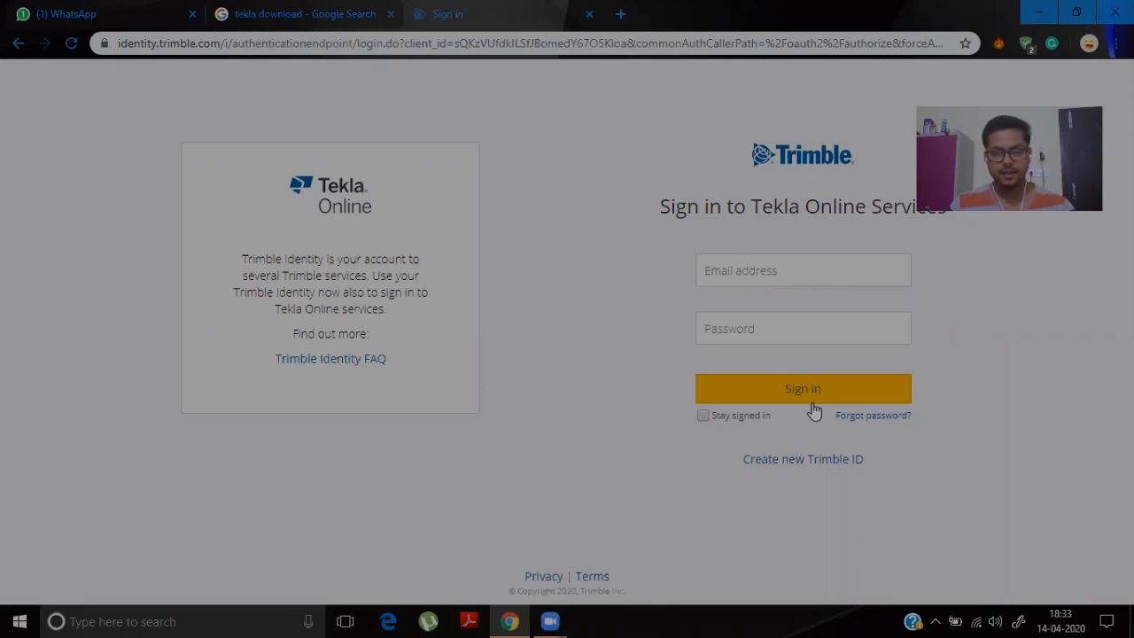
mouse_move(803, 459)
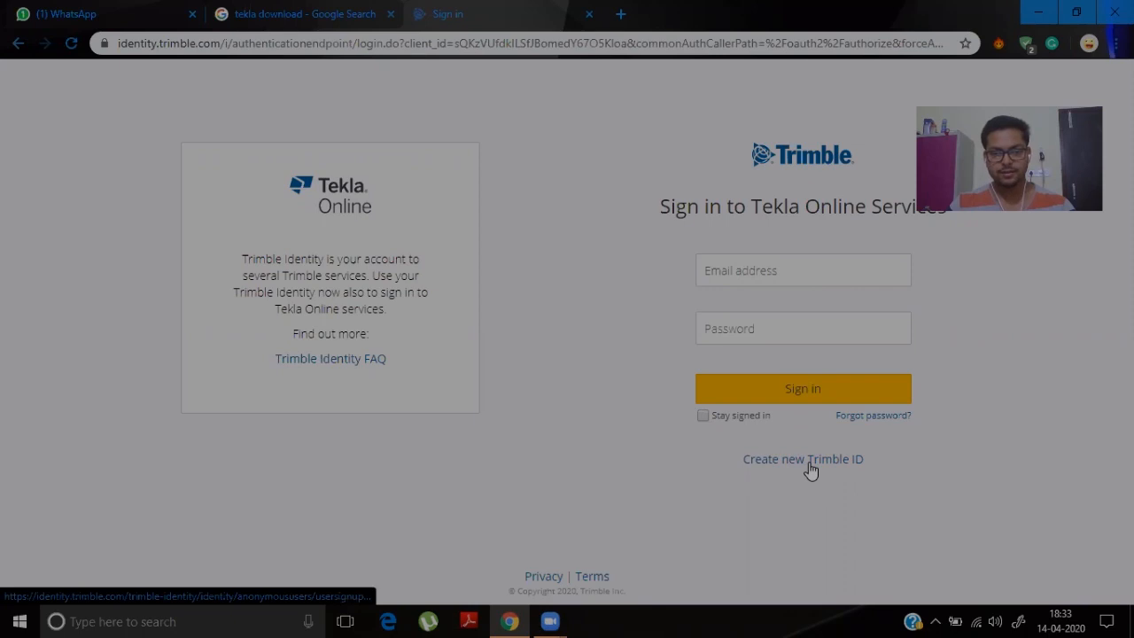
Step: Open the Create new Trimble ID form and scroll through its fields
click(802, 459)
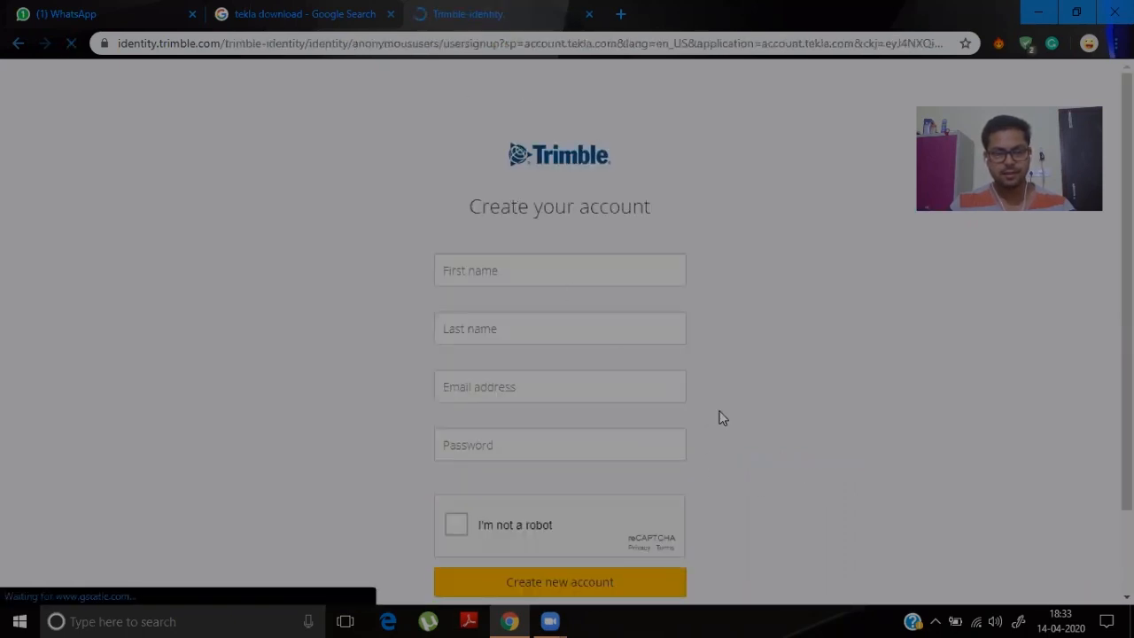
scroll(down, 3)
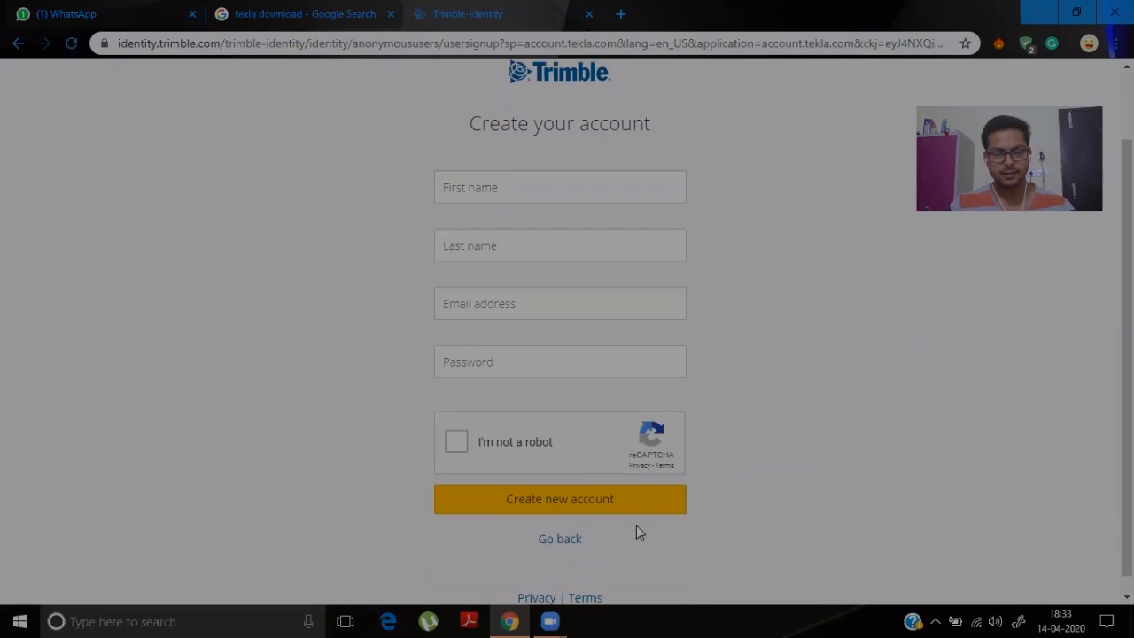
mouse_move(668, 565)
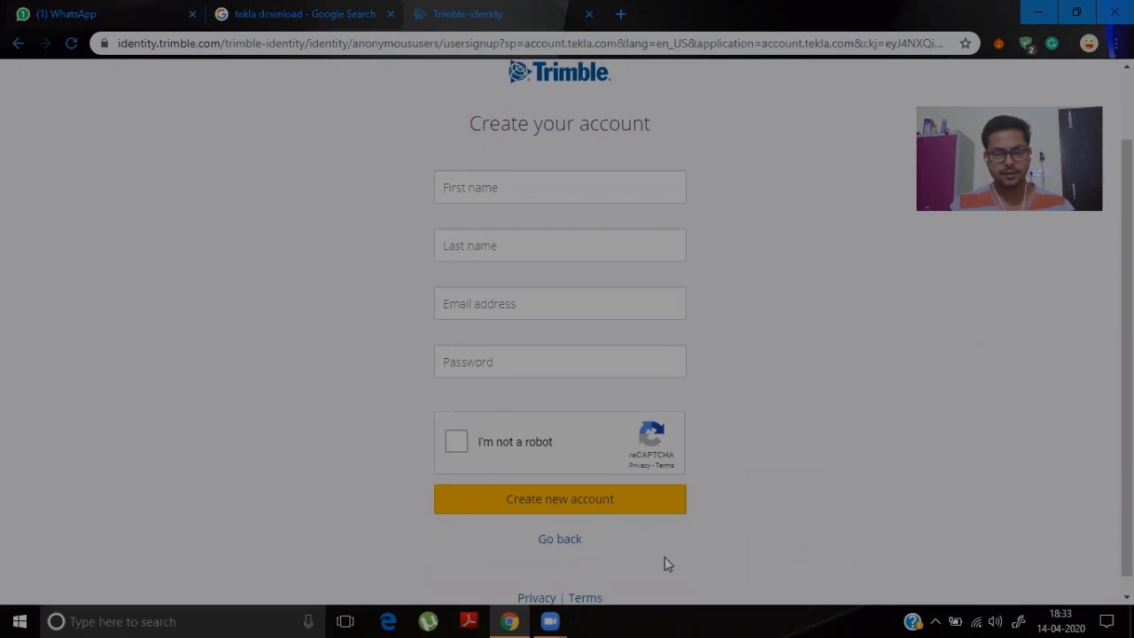
mouse_move(618, 500)
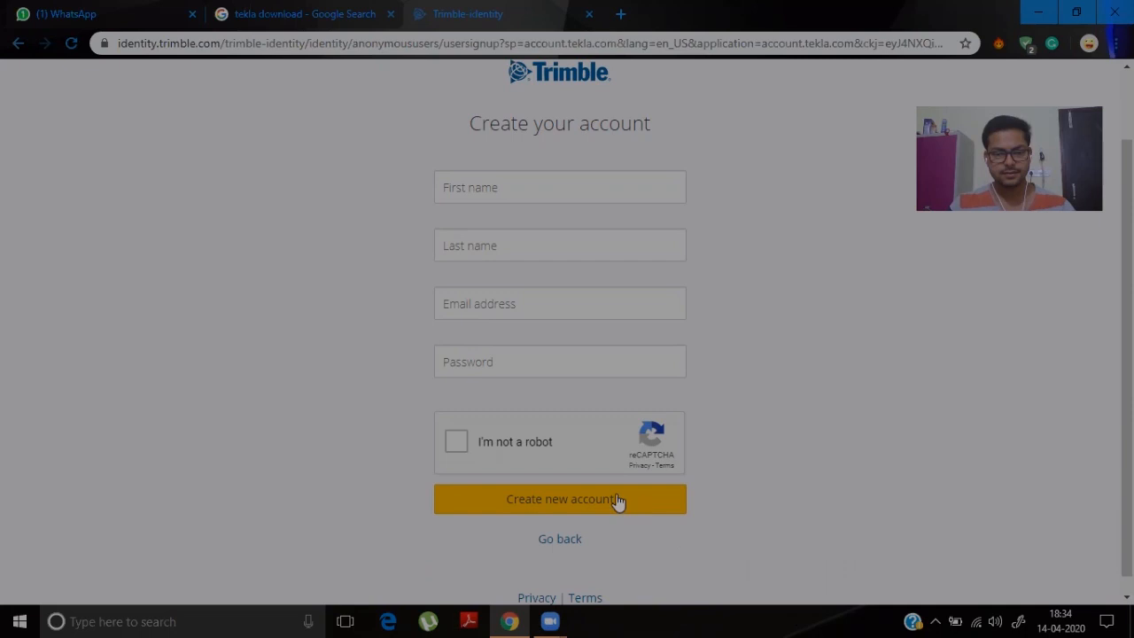
mouse_move(560, 538)
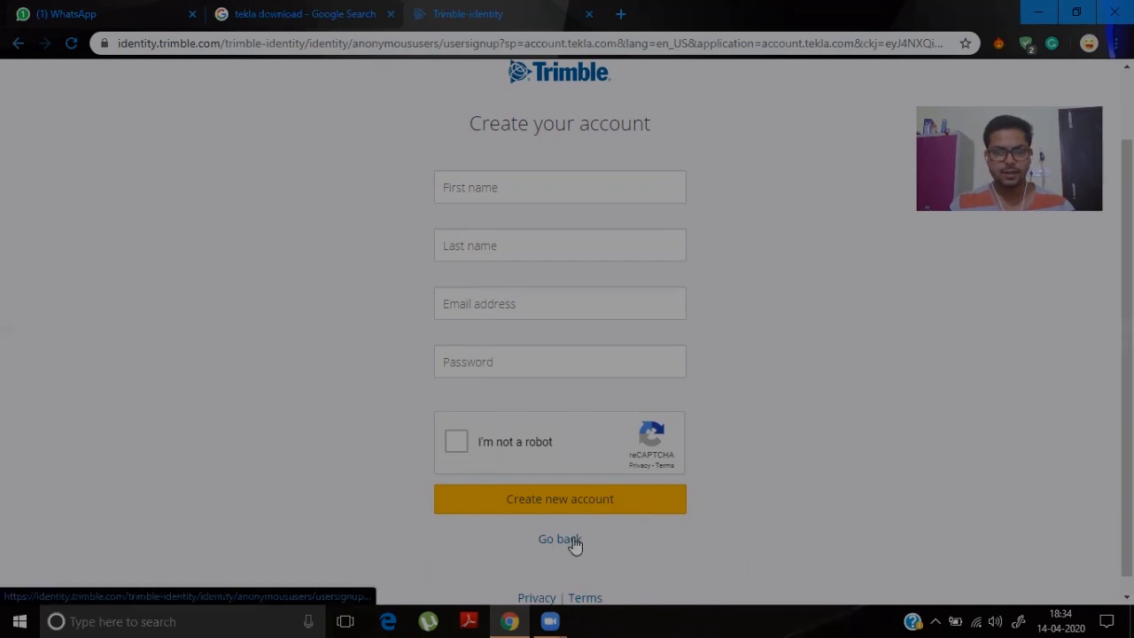
click(559, 538)
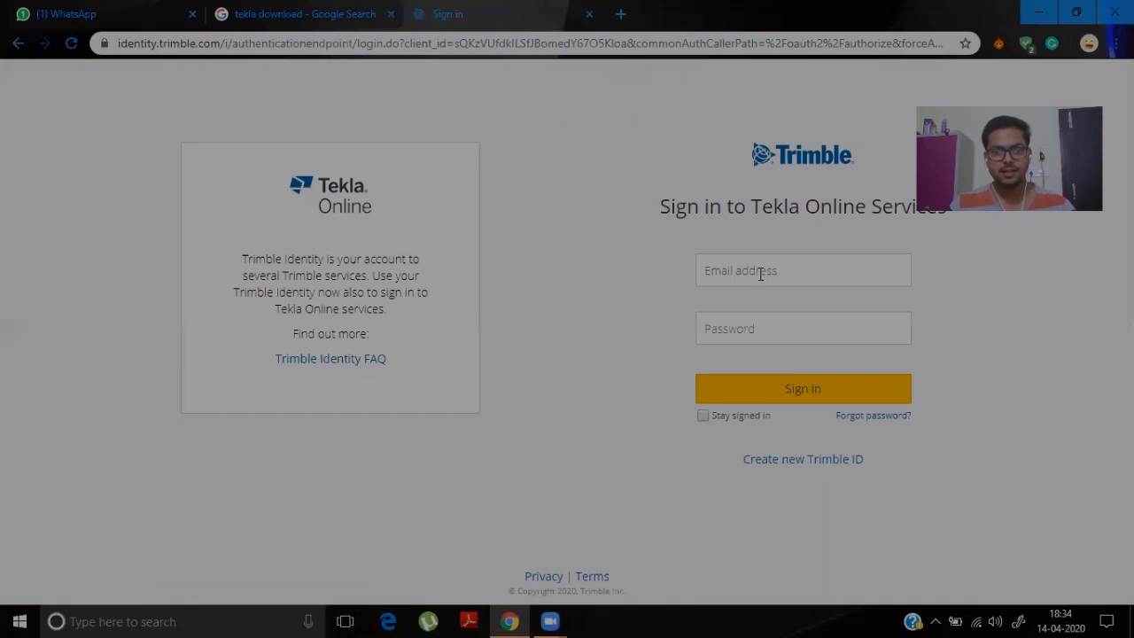
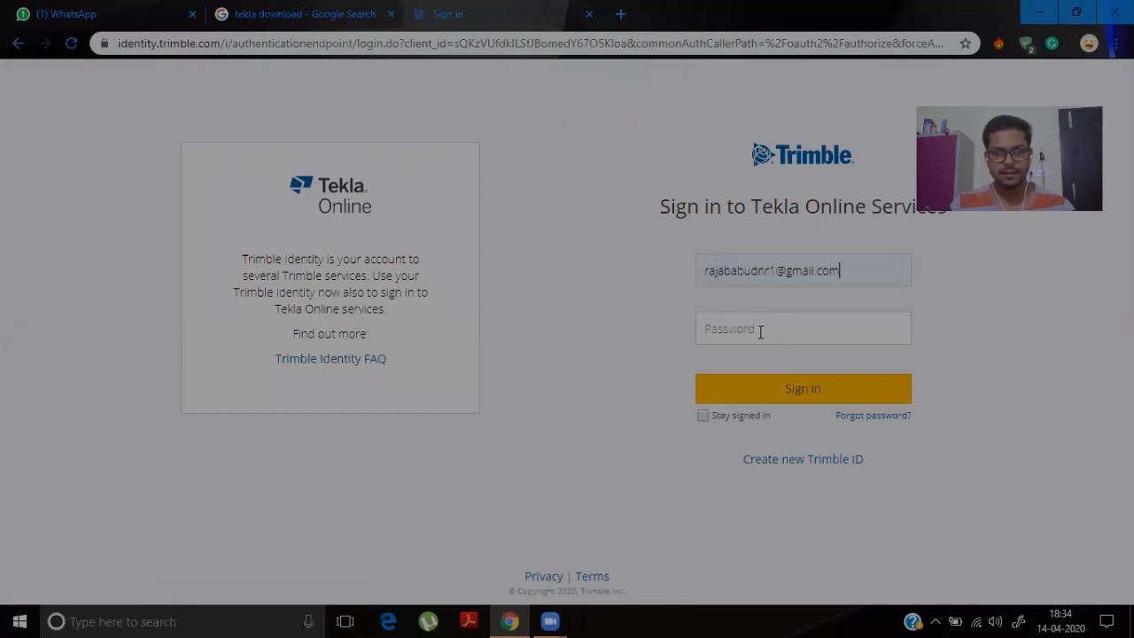
click(802, 329)
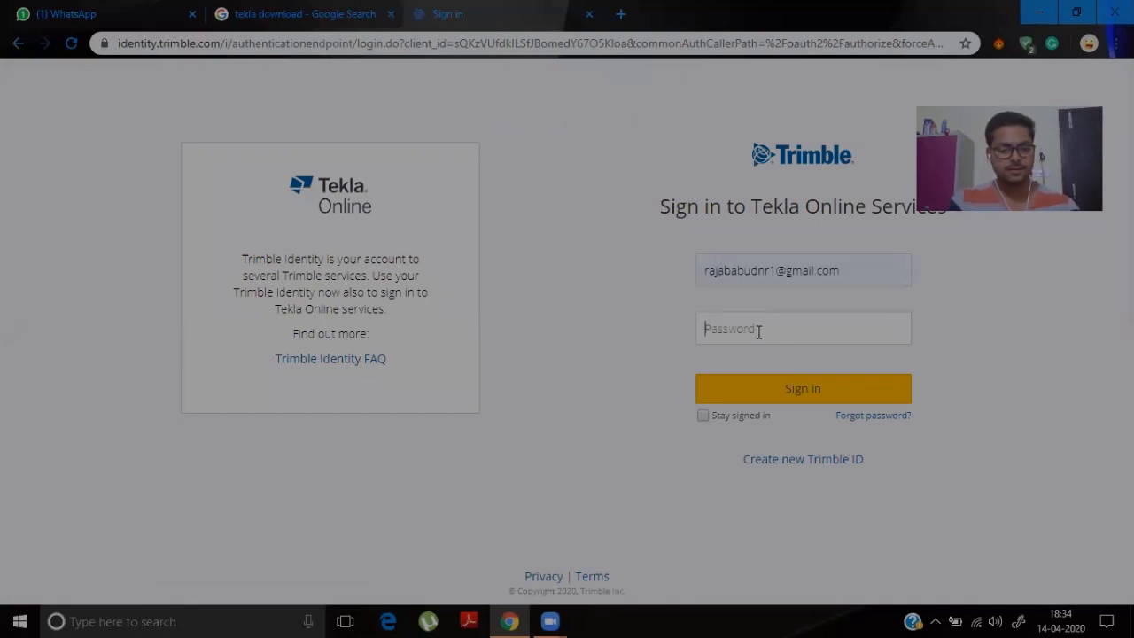
text(••)
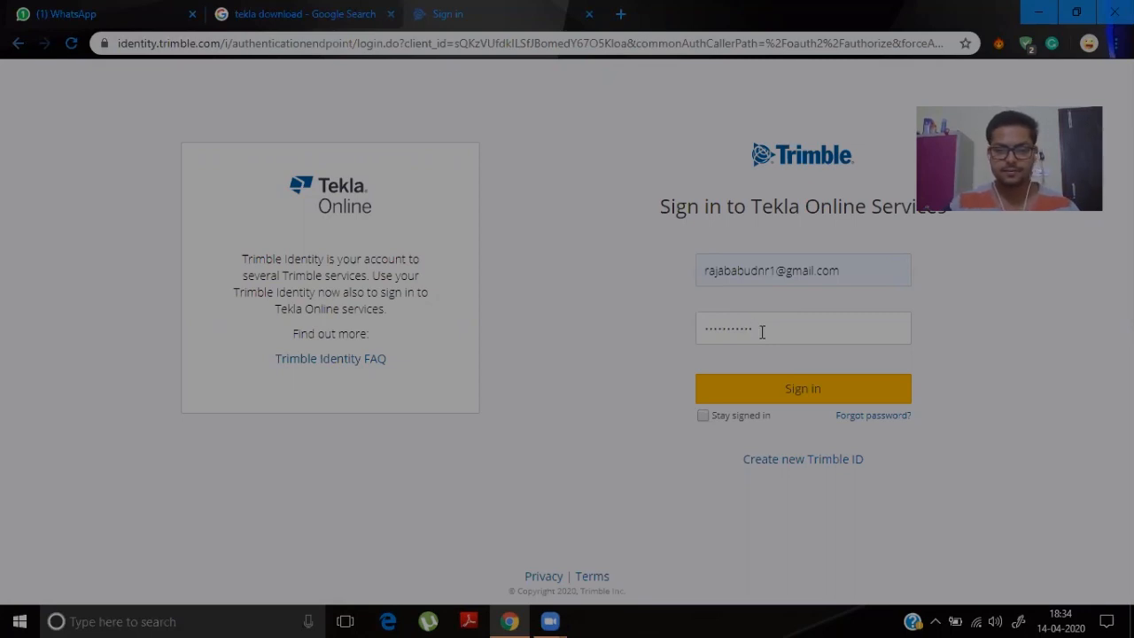
click(802, 388)
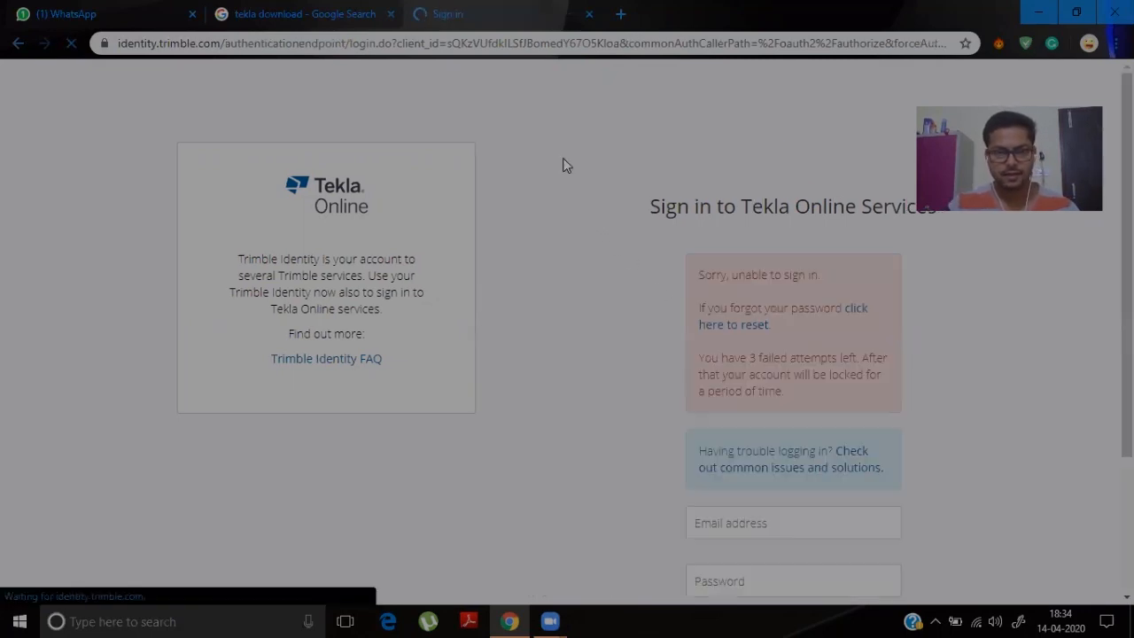
scroll(down, 3)
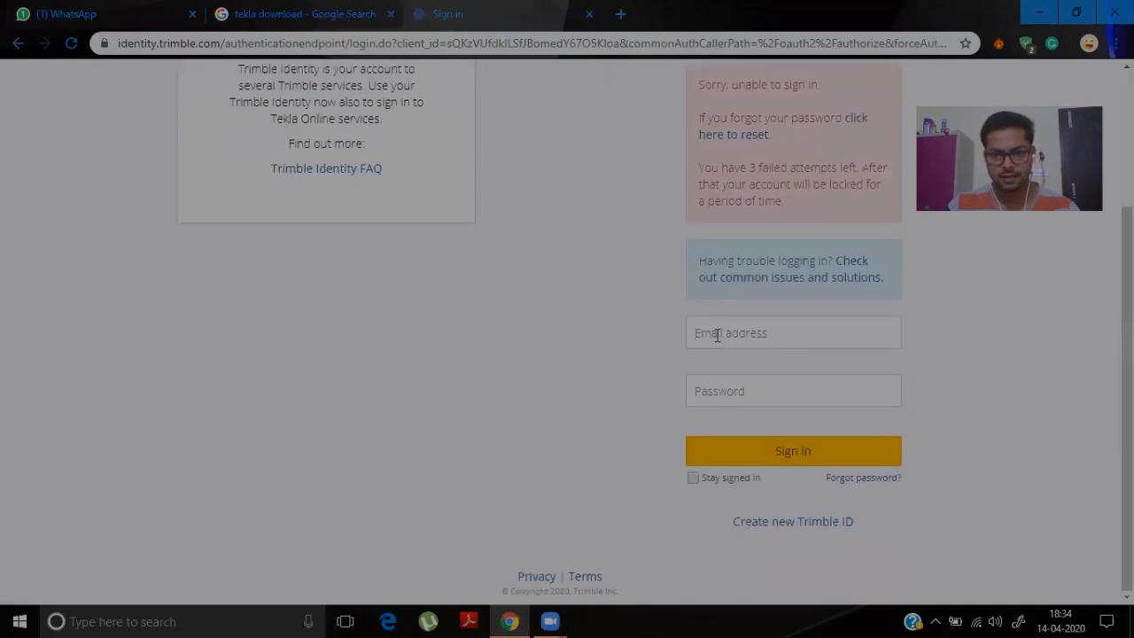
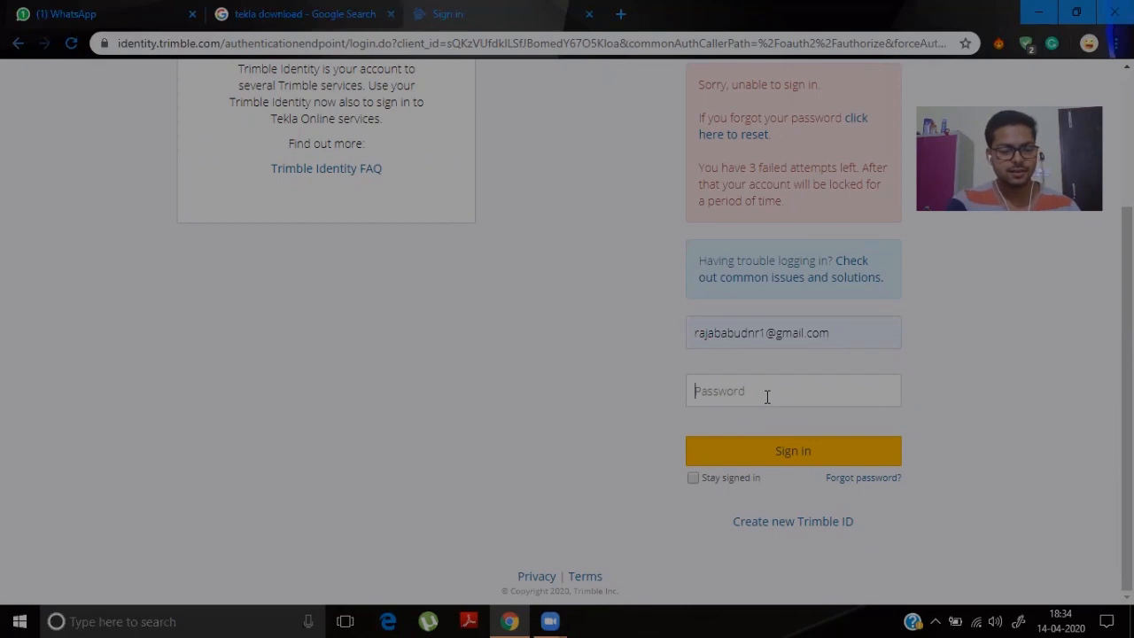
text(.)
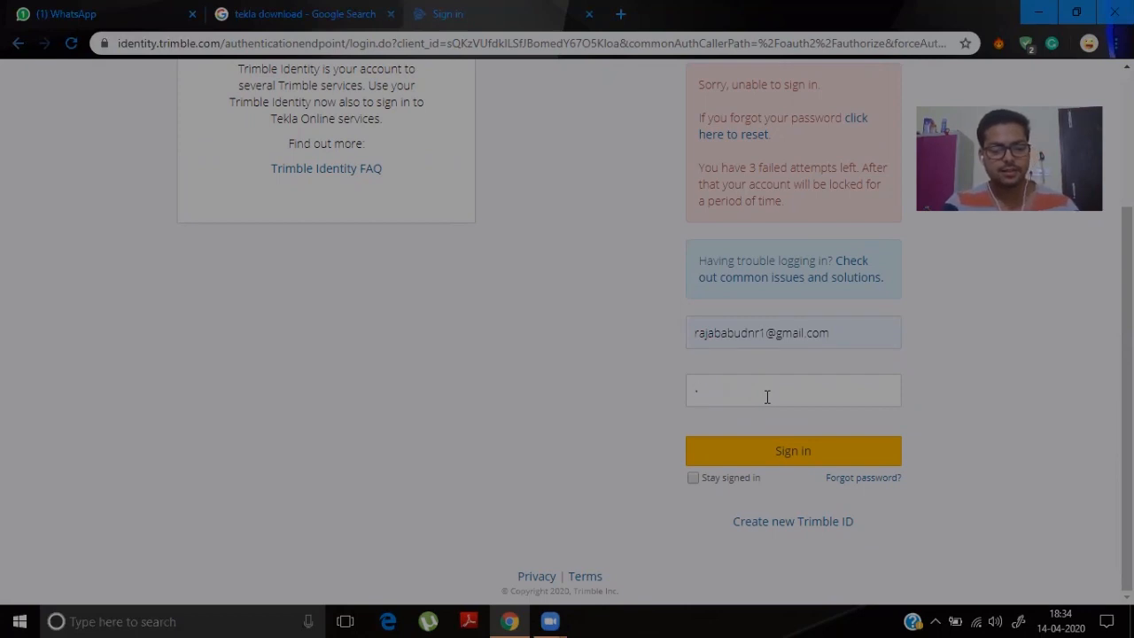
text(password)
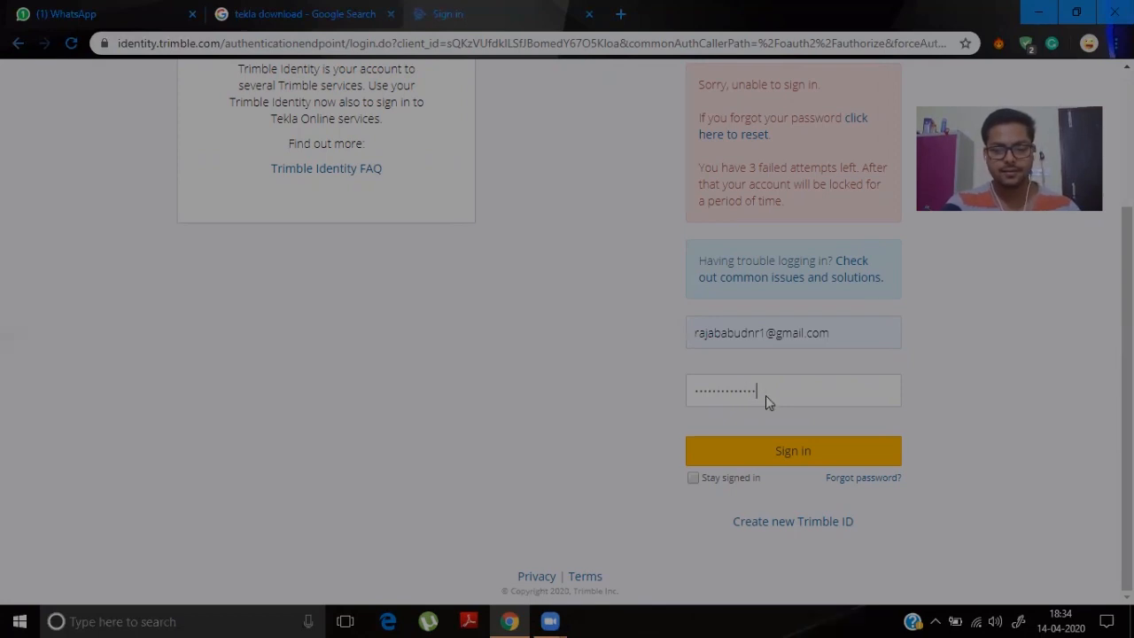
click(792, 450)
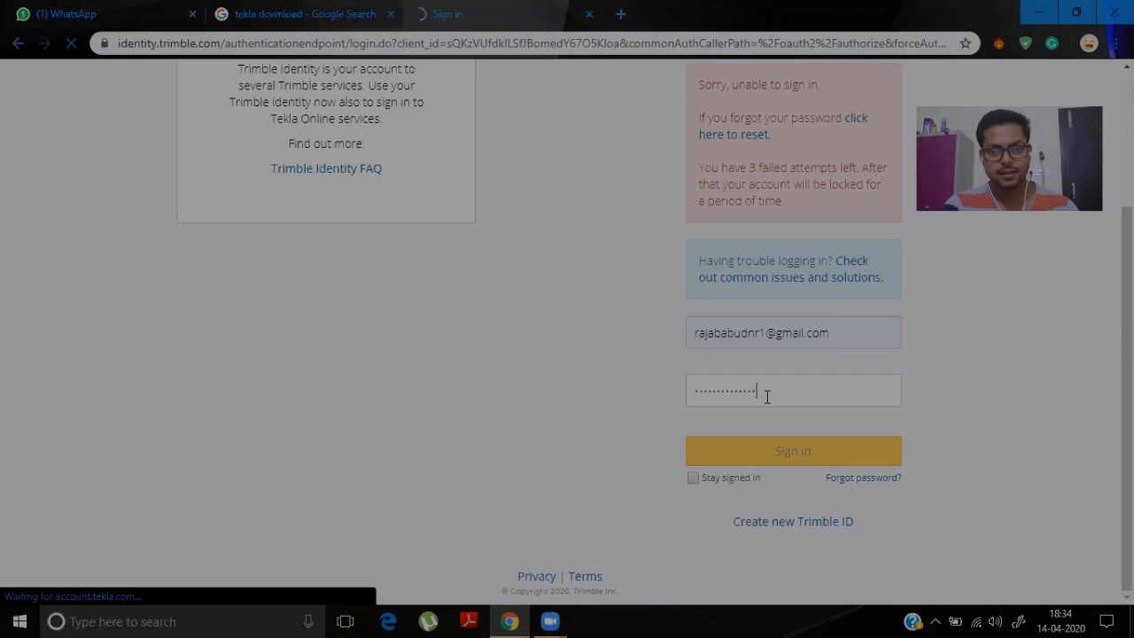
Step: Wait for the signed-in redirect, then scroll down to the Version 2020 section
click(792, 450)
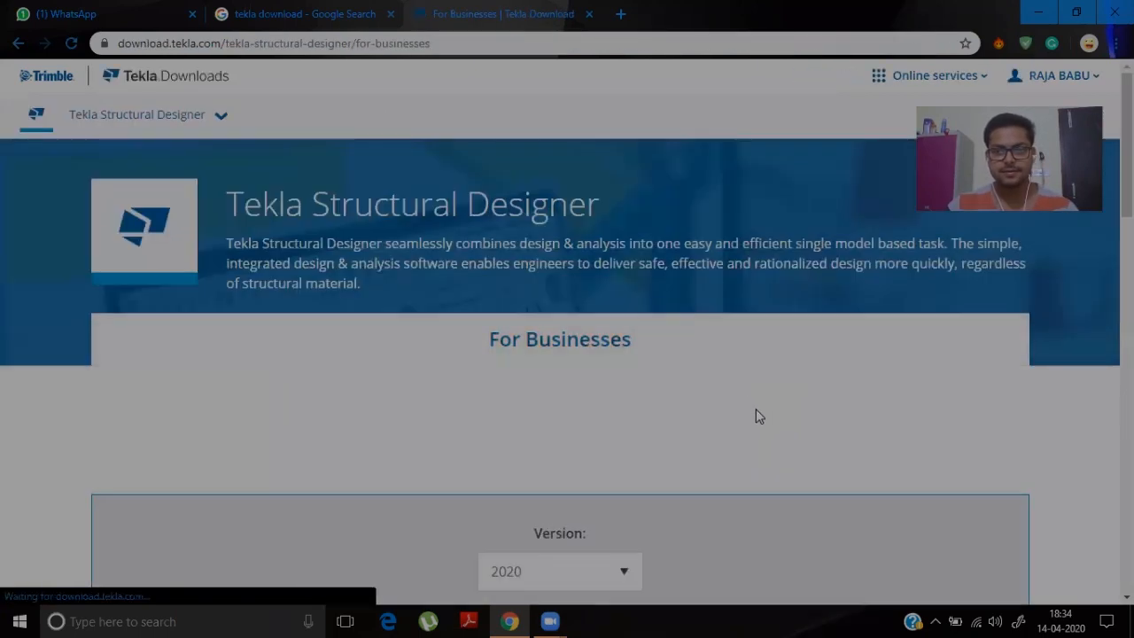
scroll(down, 3)
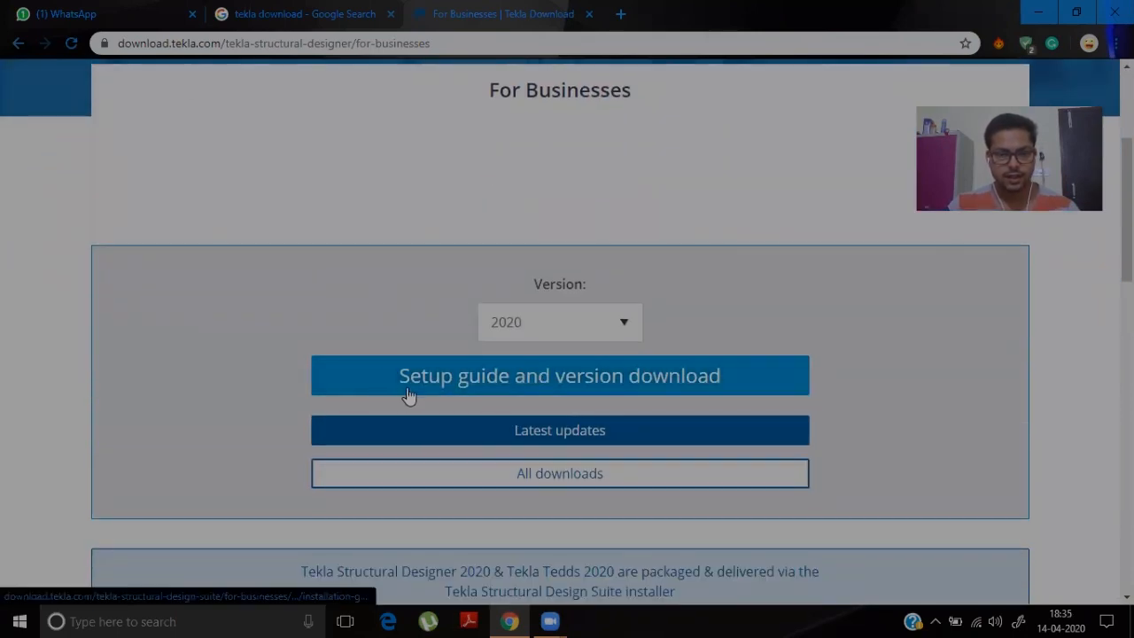
mouse_move(578, 388)
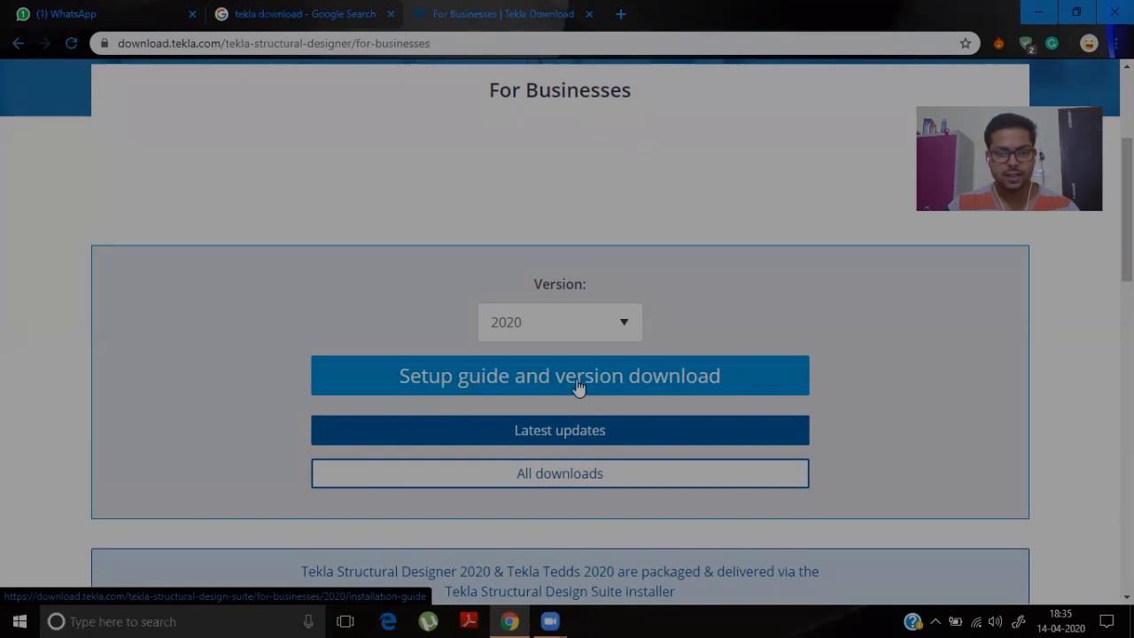
Step: Open the Structural Design 2020 setup guide and expand the License Method dropdown
click(559, 374)
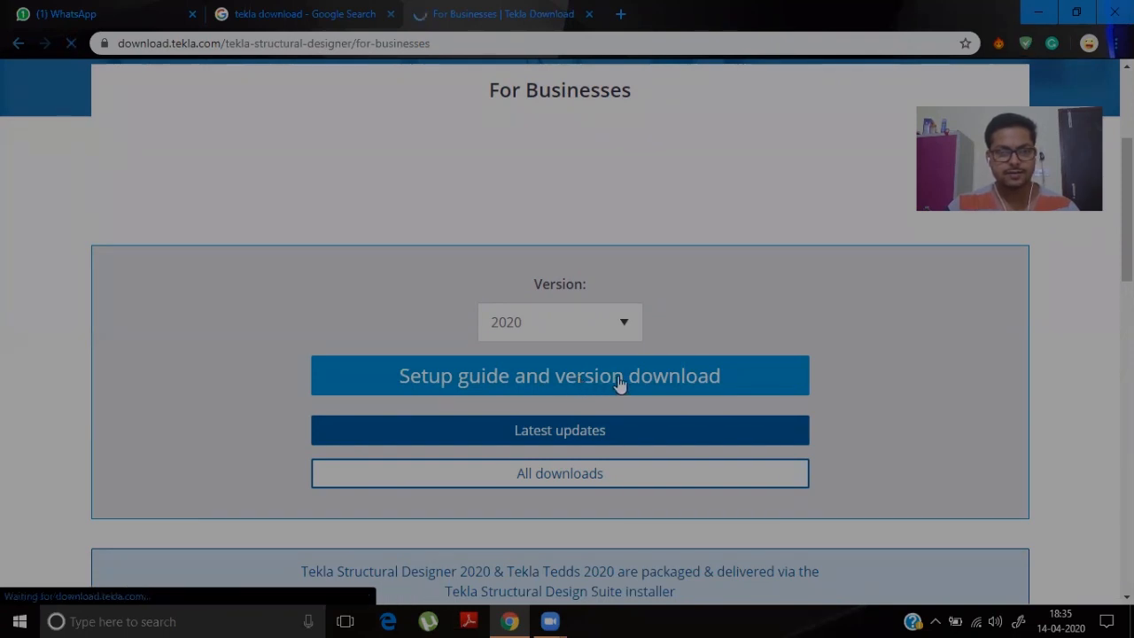
click(559, 375)
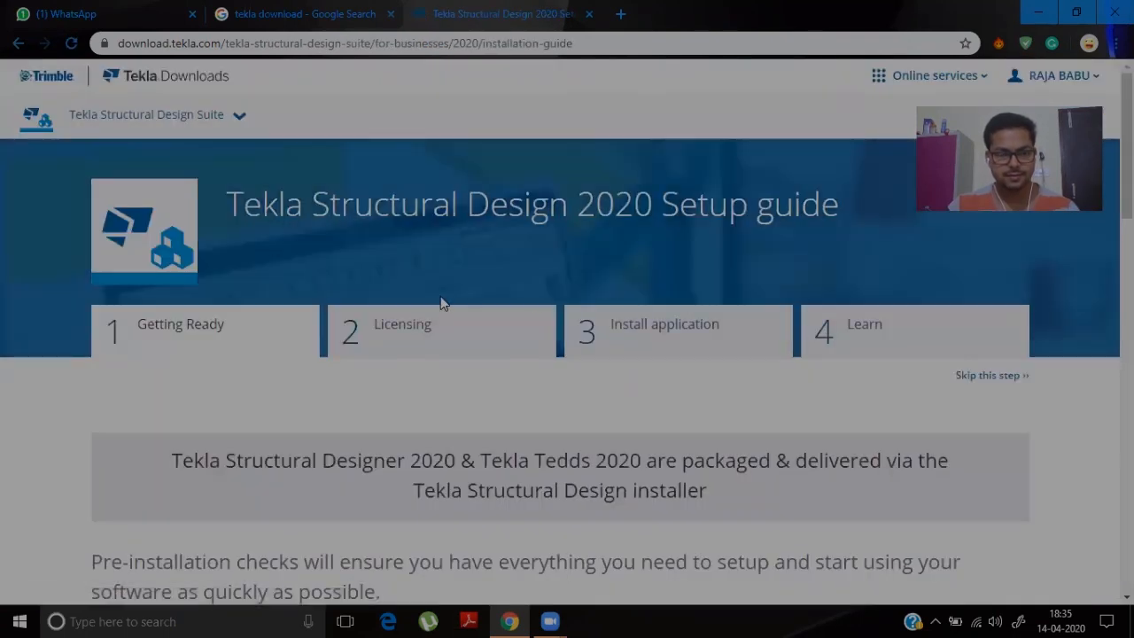
scroll(down, 3)
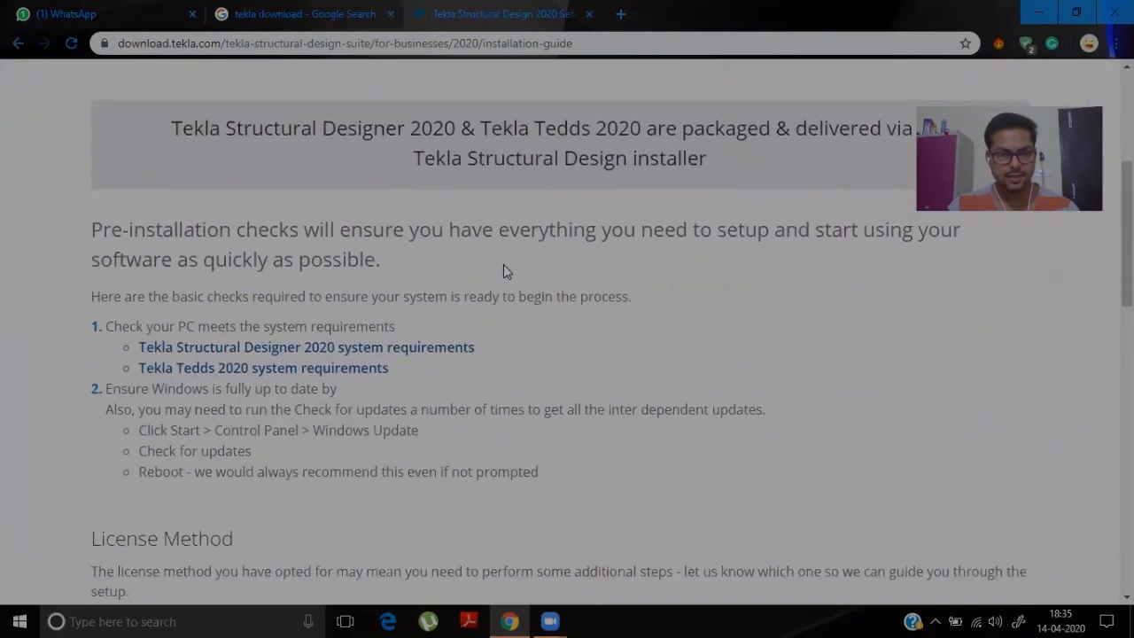
scroll(down, 3)
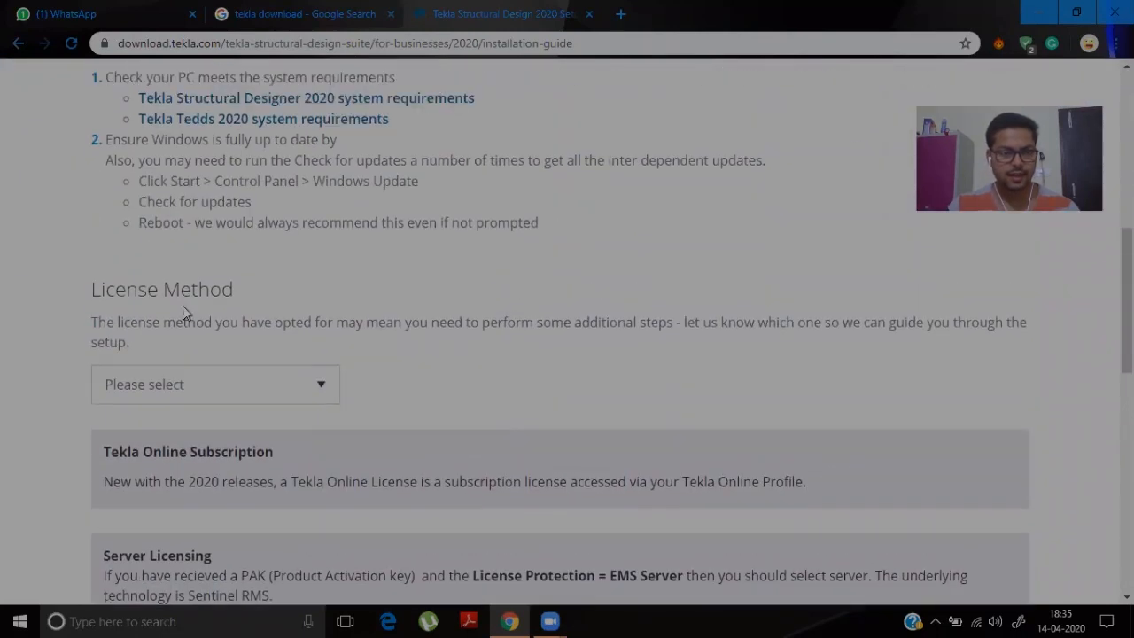
mouse_move(277, 404)
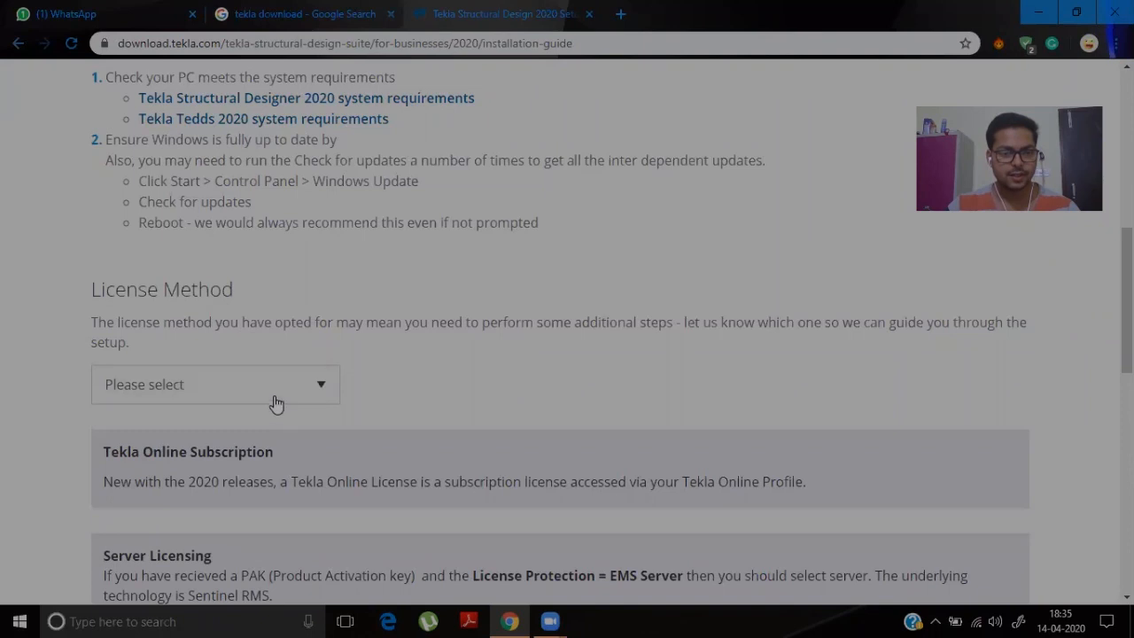
click(215, 384)
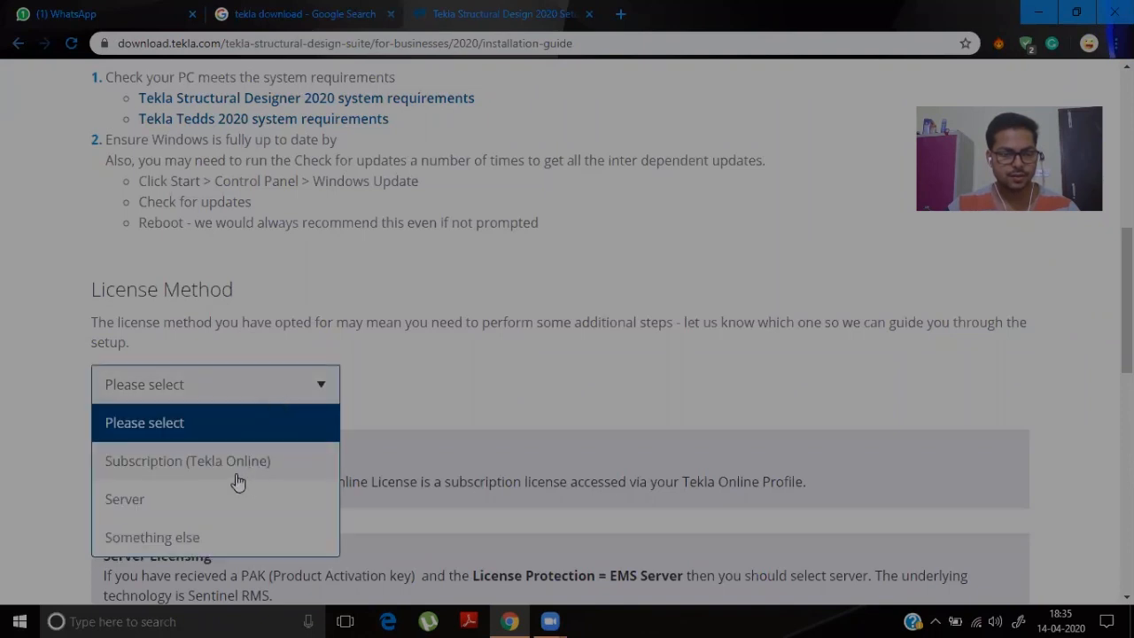
mouse_move(158, 477)
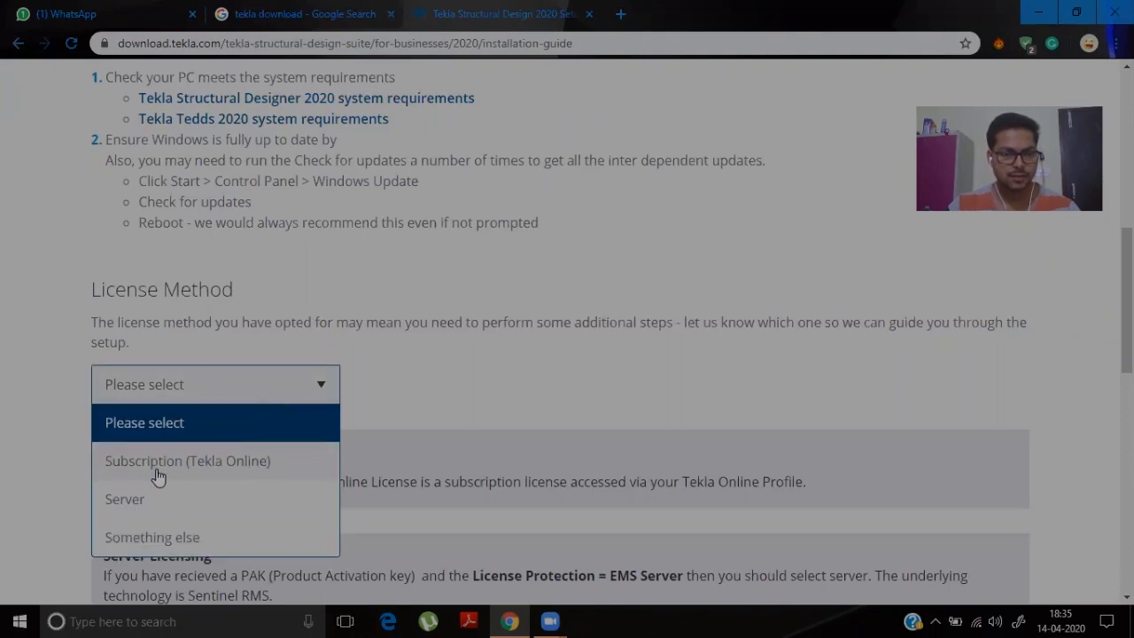
mouse_move(288, 470)
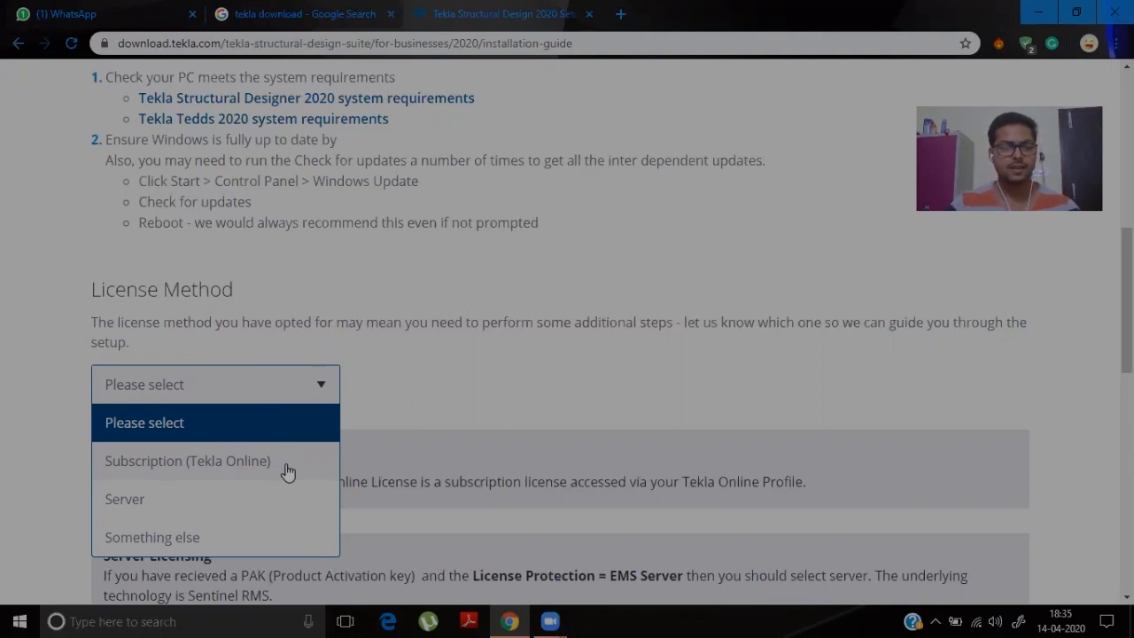
mouse_move(273, 470)
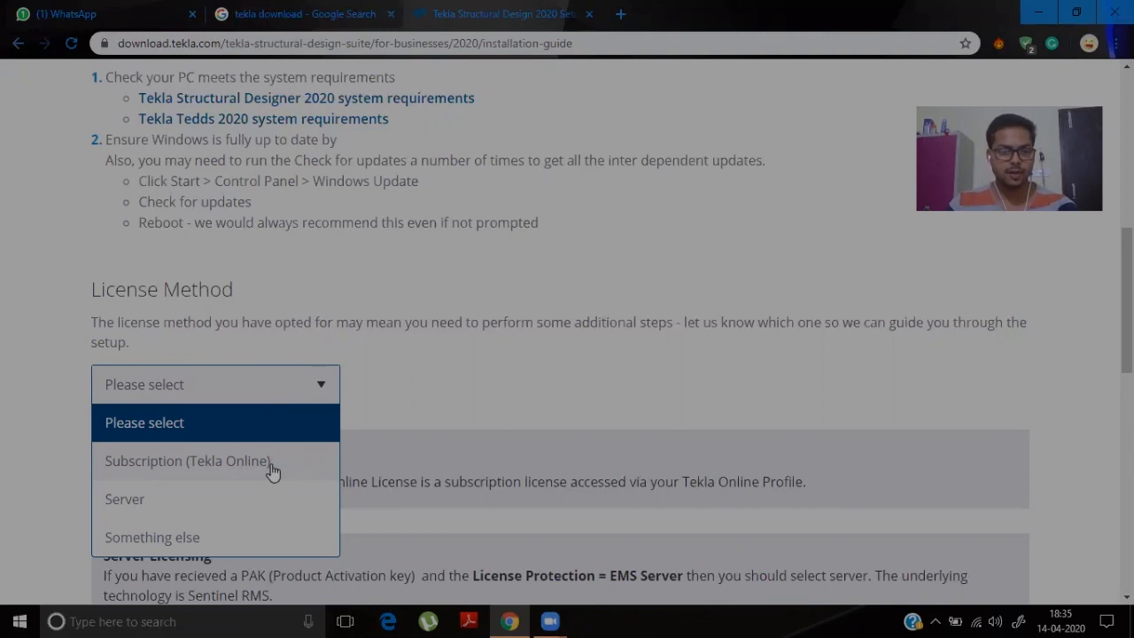
Step: Select 'Subscription (Tekla Online)' and advance to the April 2020 (790 MB) download
click(186, 461)
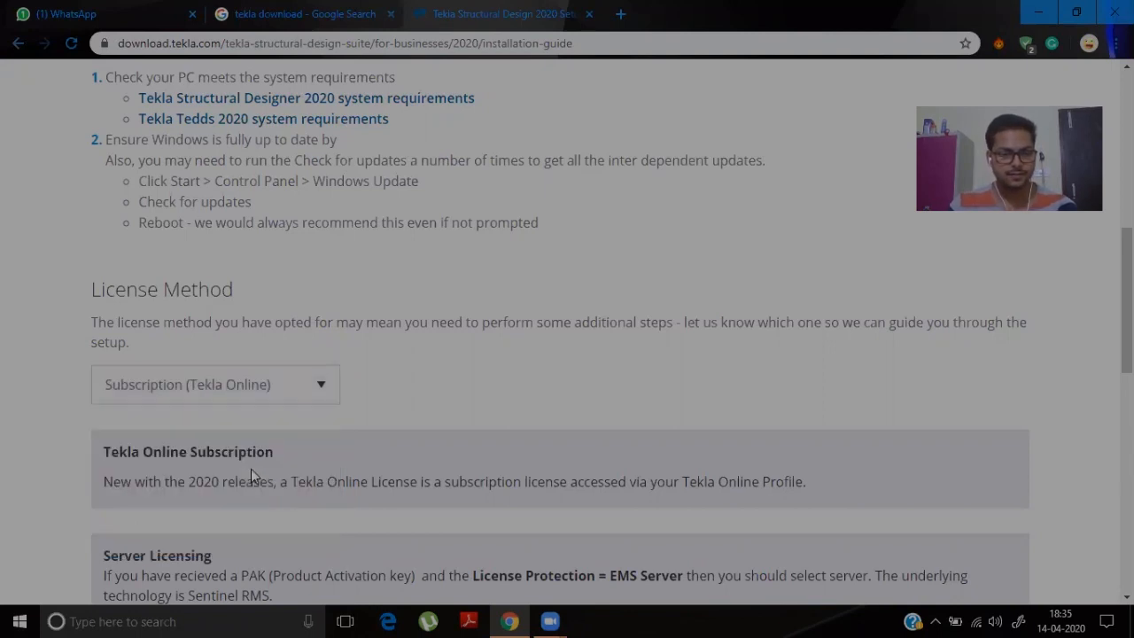
scroll(down, 3)
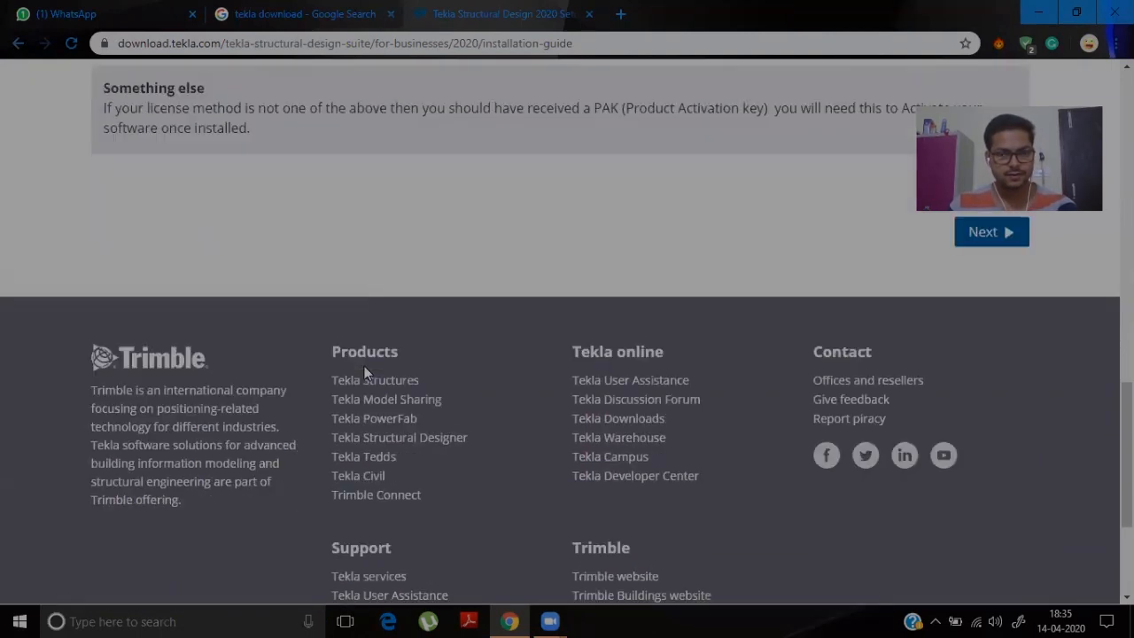
scroll(up, 3)
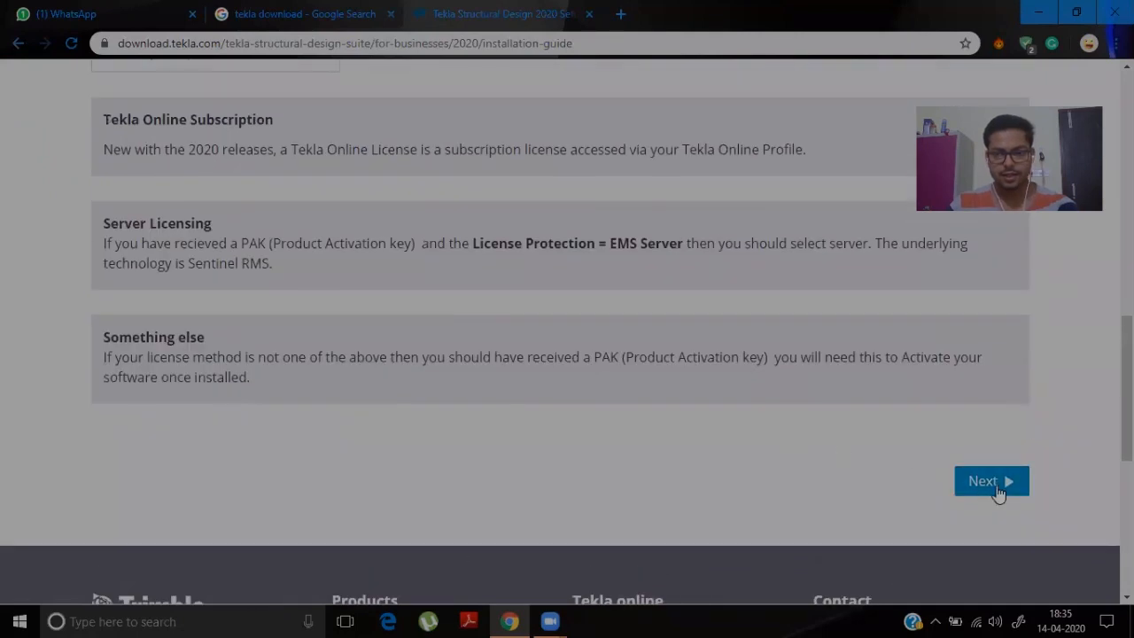
click(990, 480)
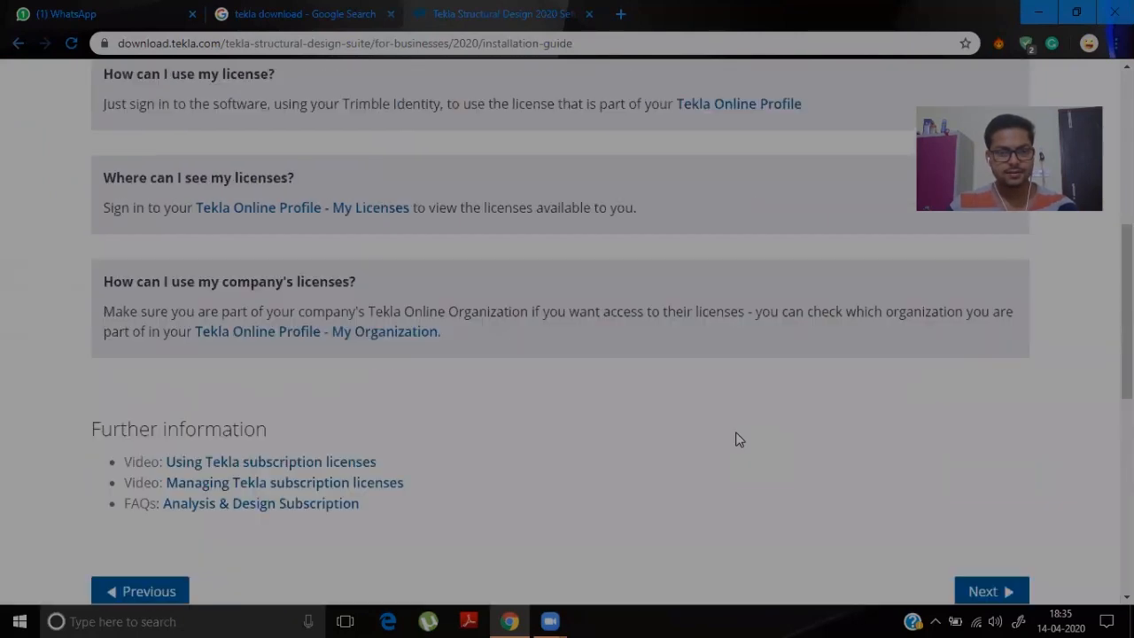
scroll(up, 3)
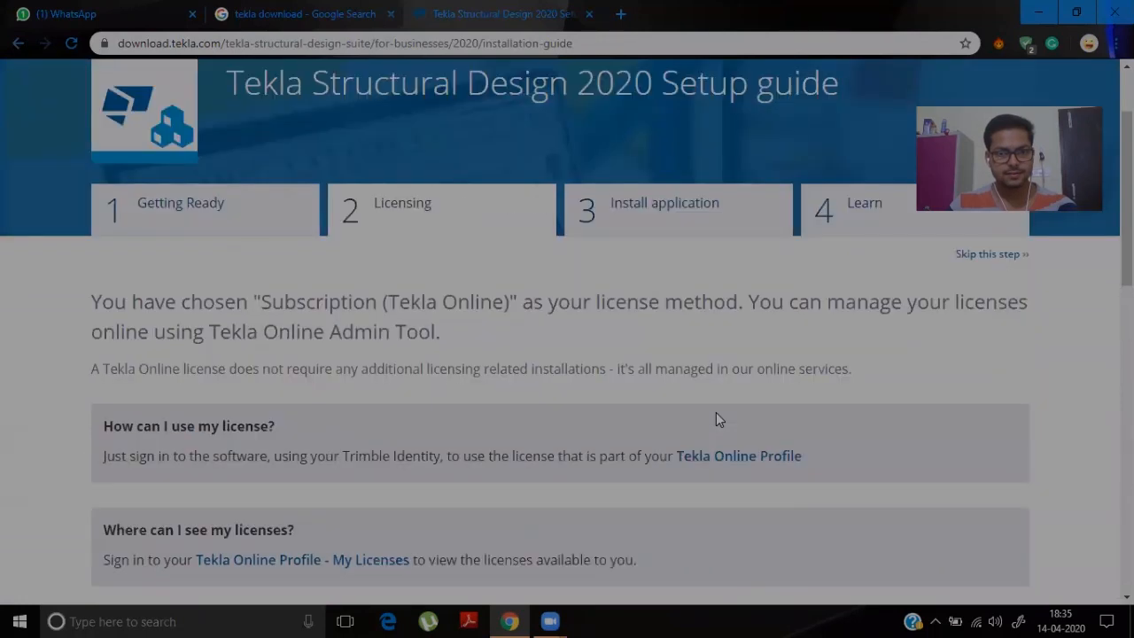
scroll(up, 3)
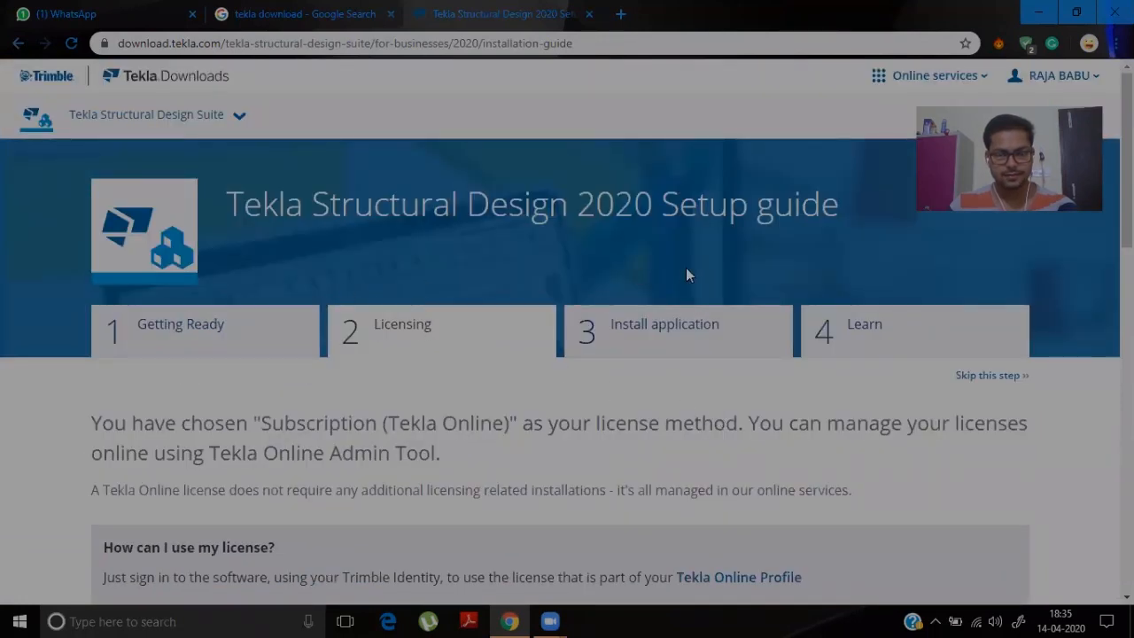
scroll(down, 3)
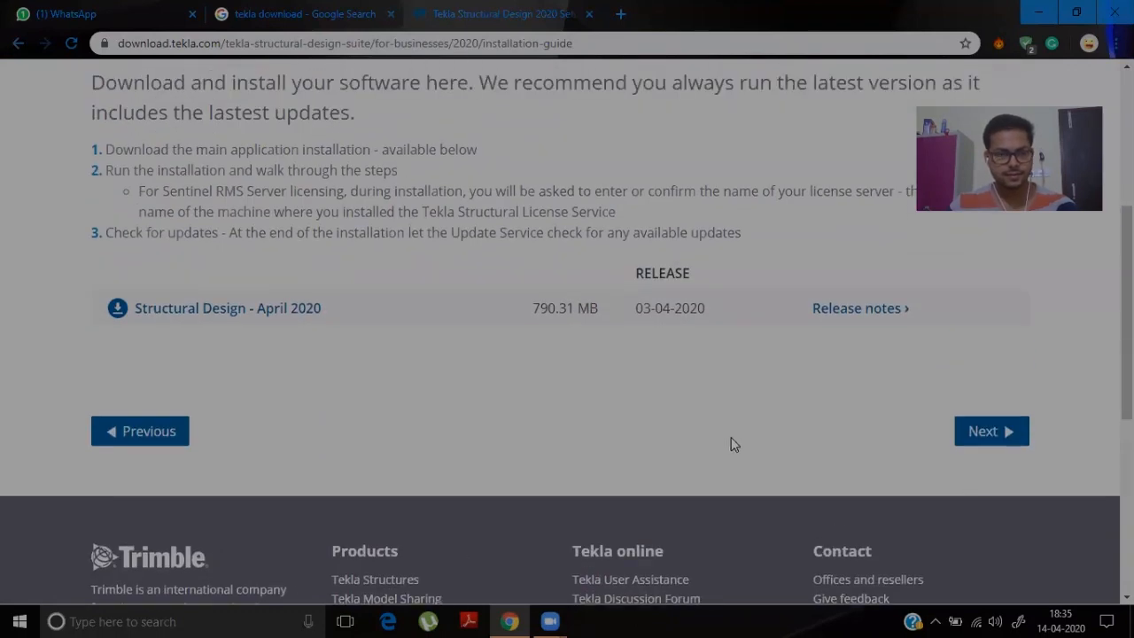
Step: Start the Structural Design - April 2020 download, saving setup_tekla_struct….exe (790 MB)
click(228, 307)
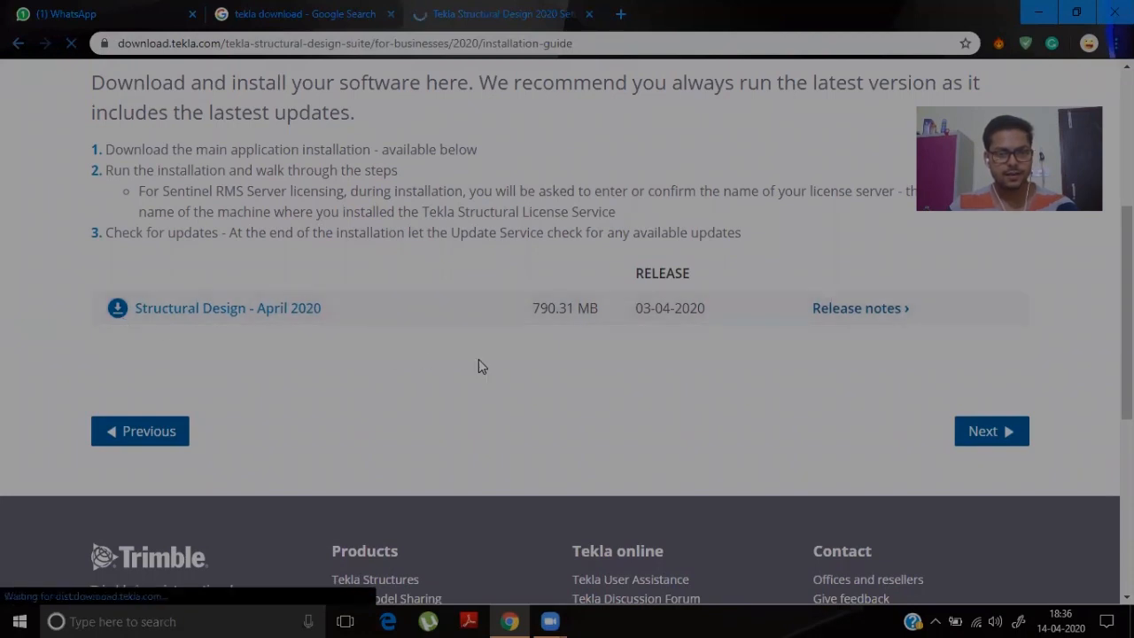
click(227, 307)
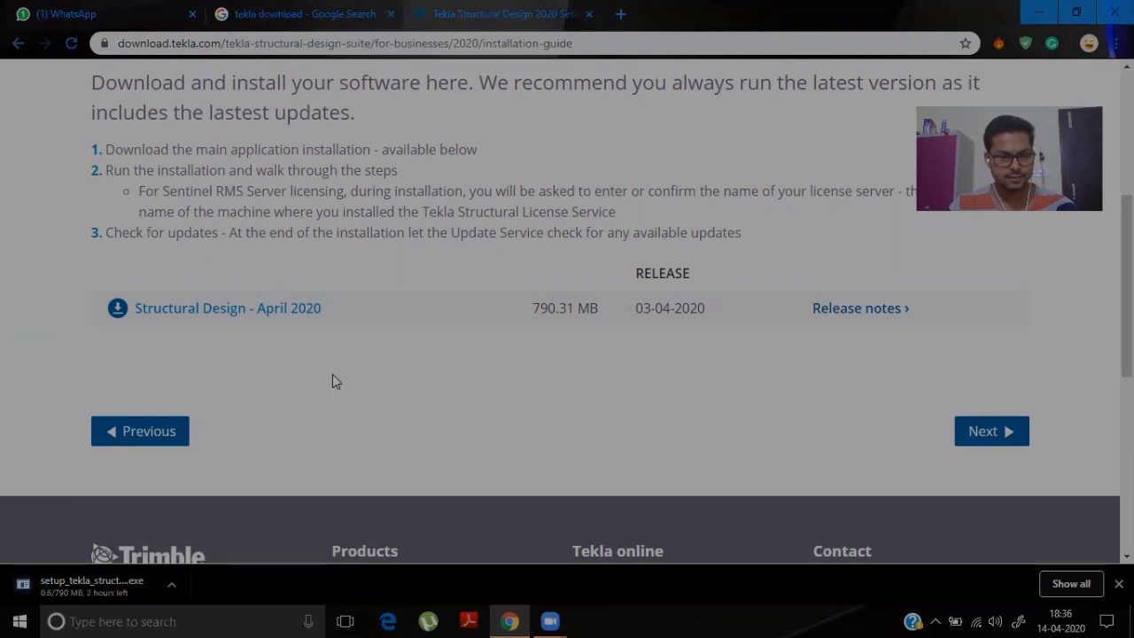
mouse_move(7, 578)
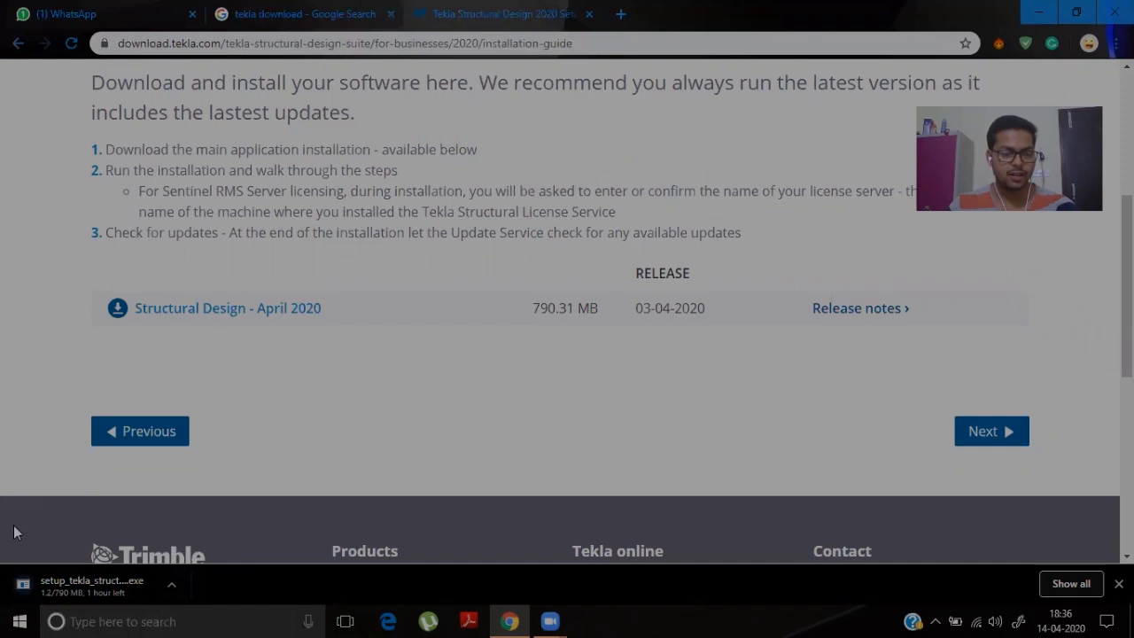
mouse_move(201, 530)
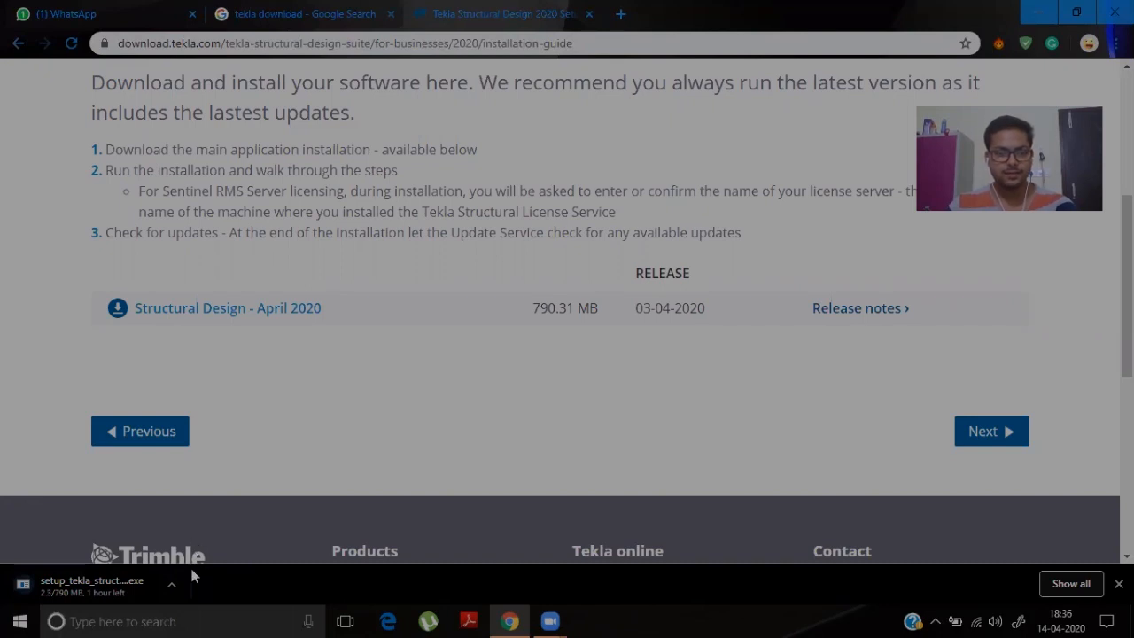
mouse_move(228, 547)
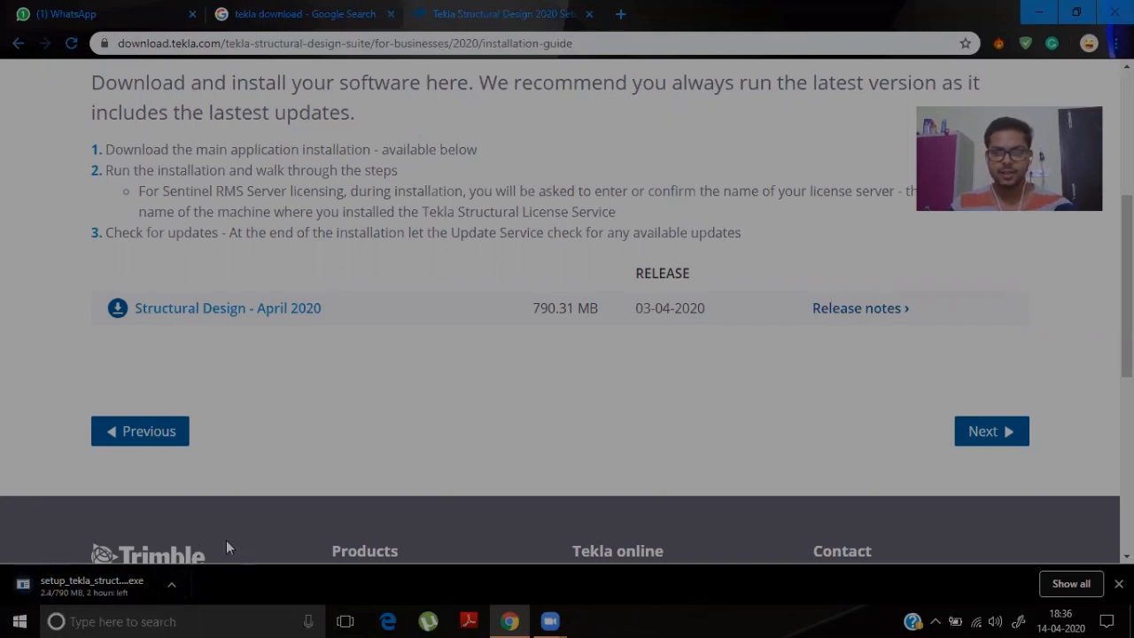